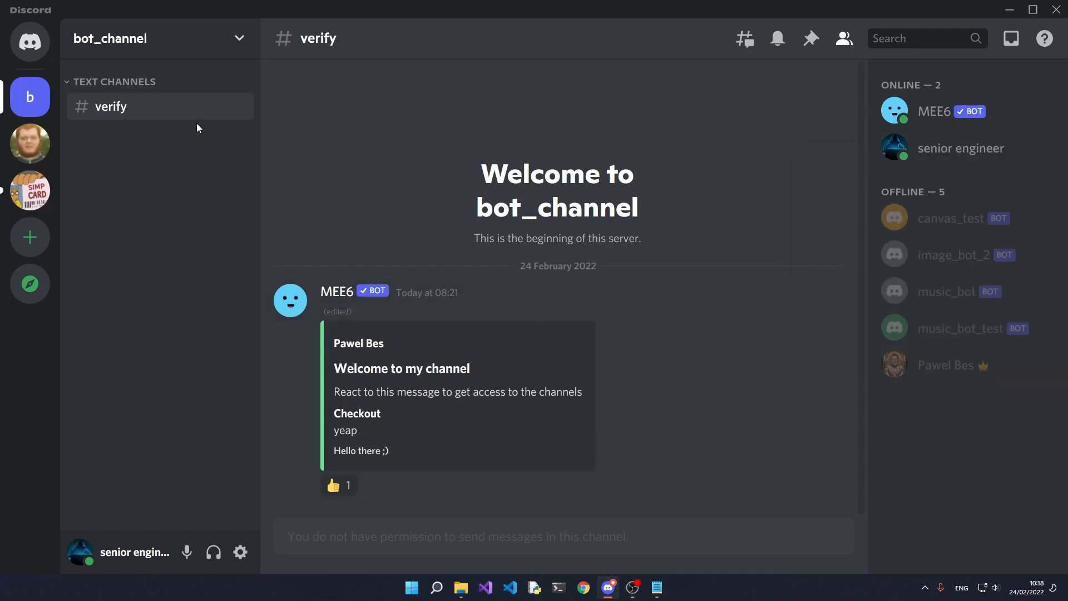
mouse_move(354, 331)
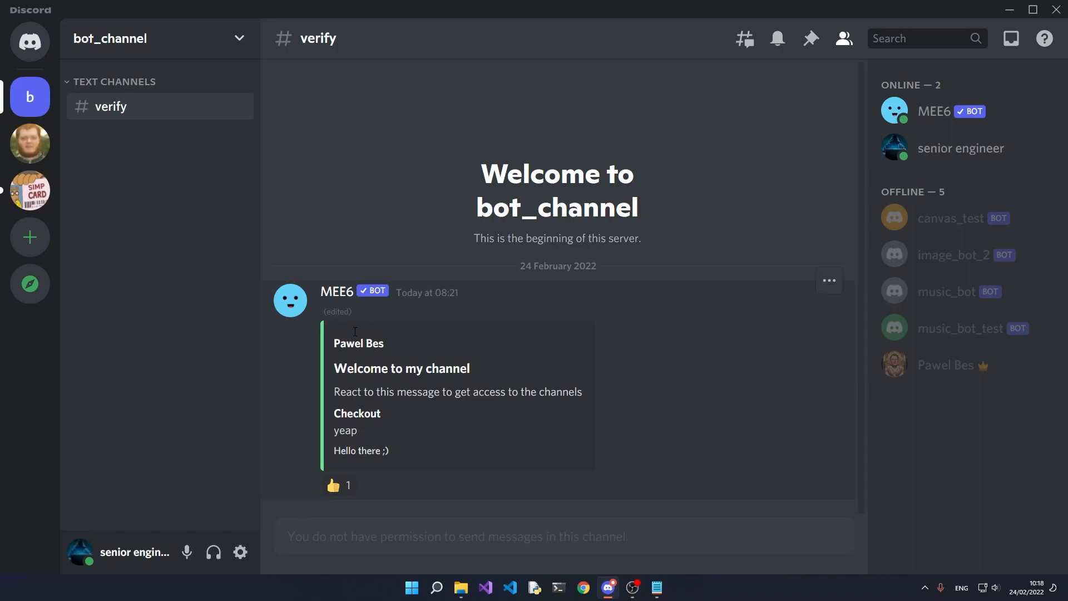
mouse_move(400, 407)
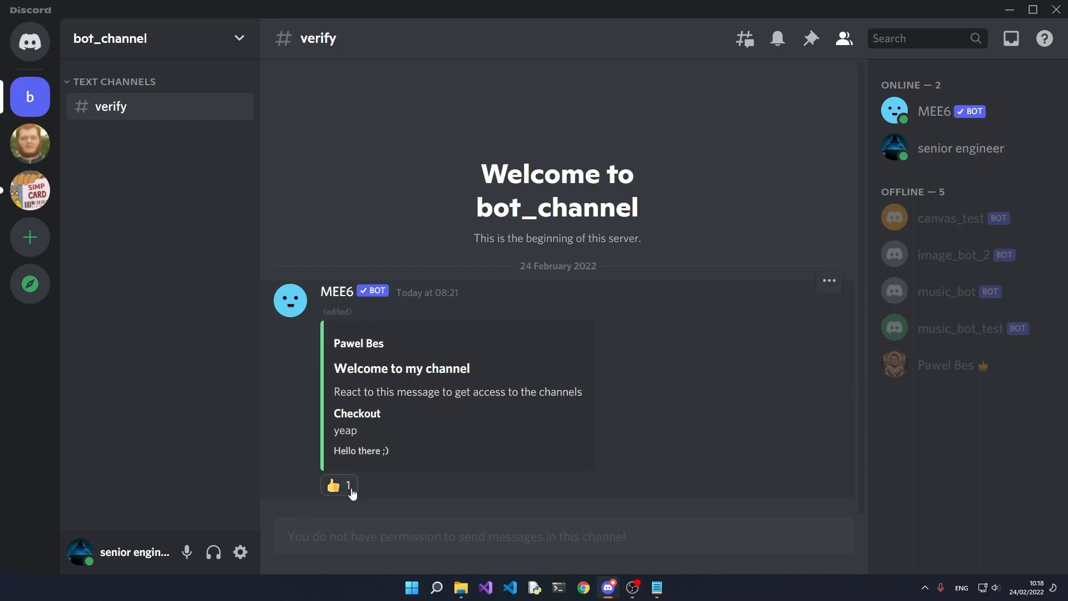
Step: React 👍 to the MEE6 welcome message in #verify, then enter the unlocked #general channel
click(339, 486)
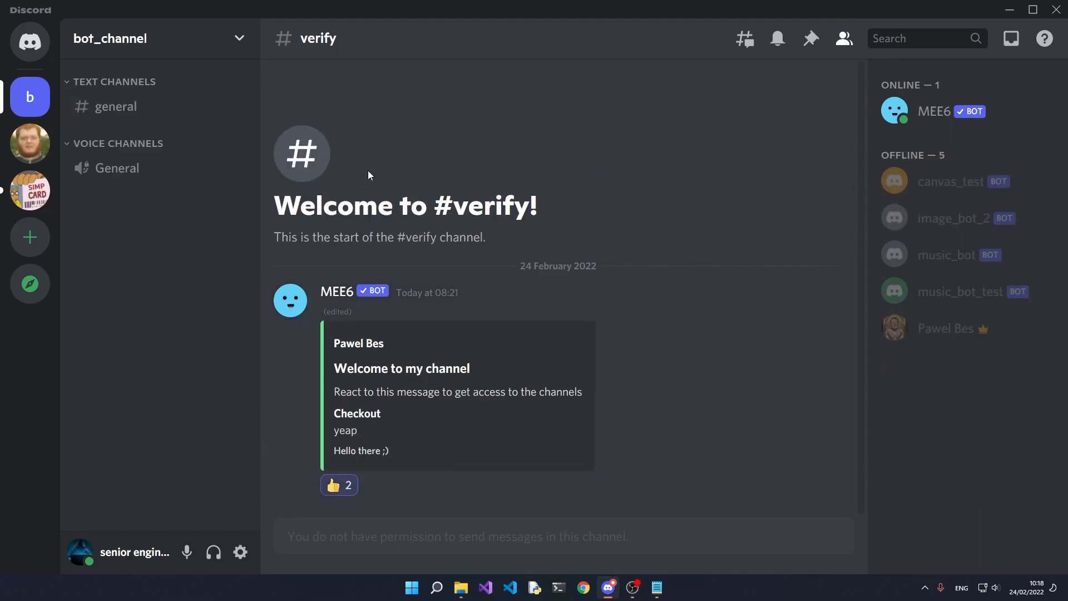
click(115, 107)
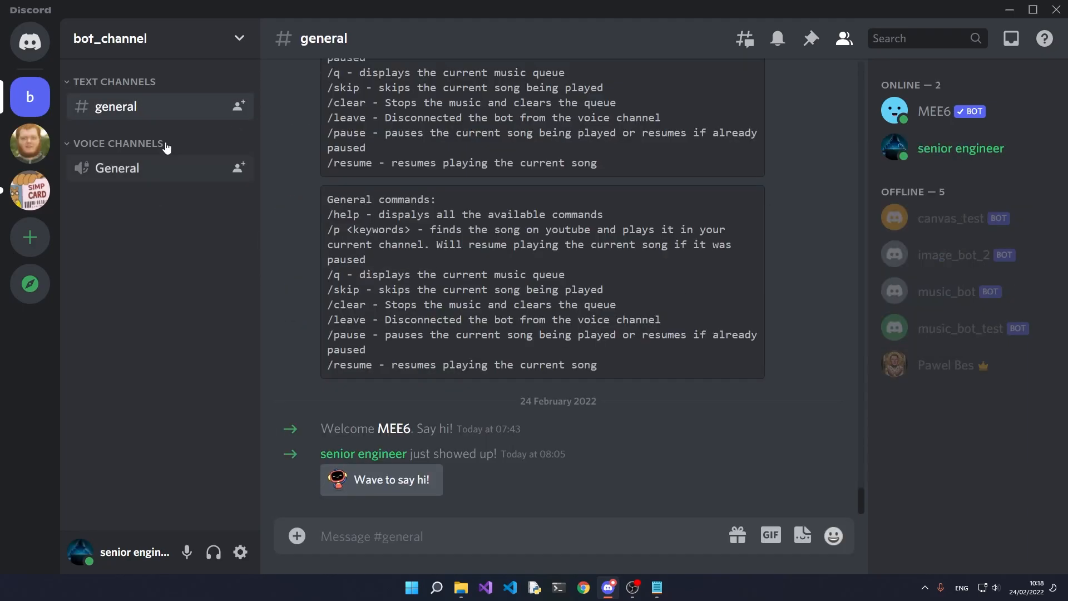
mouse_move(160, 67)
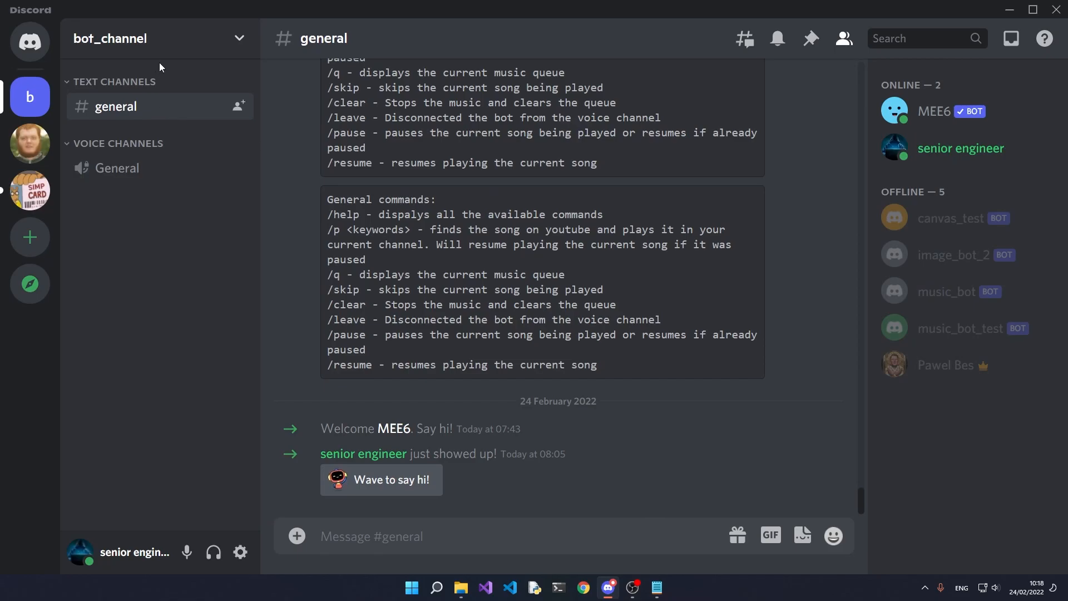
mouse_move(245, 343)
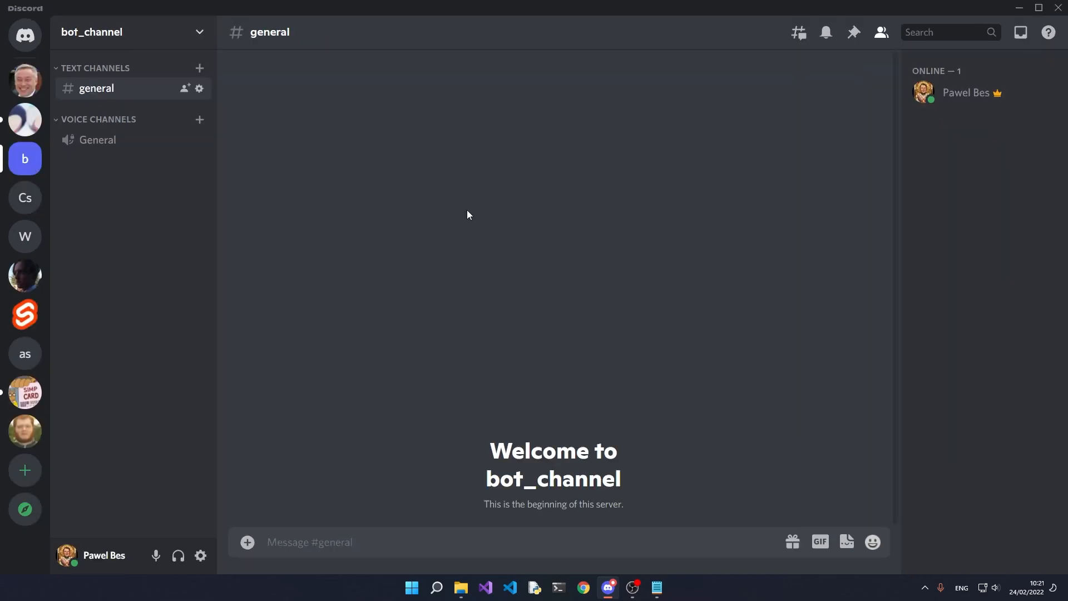
mouse_move(538, 359)
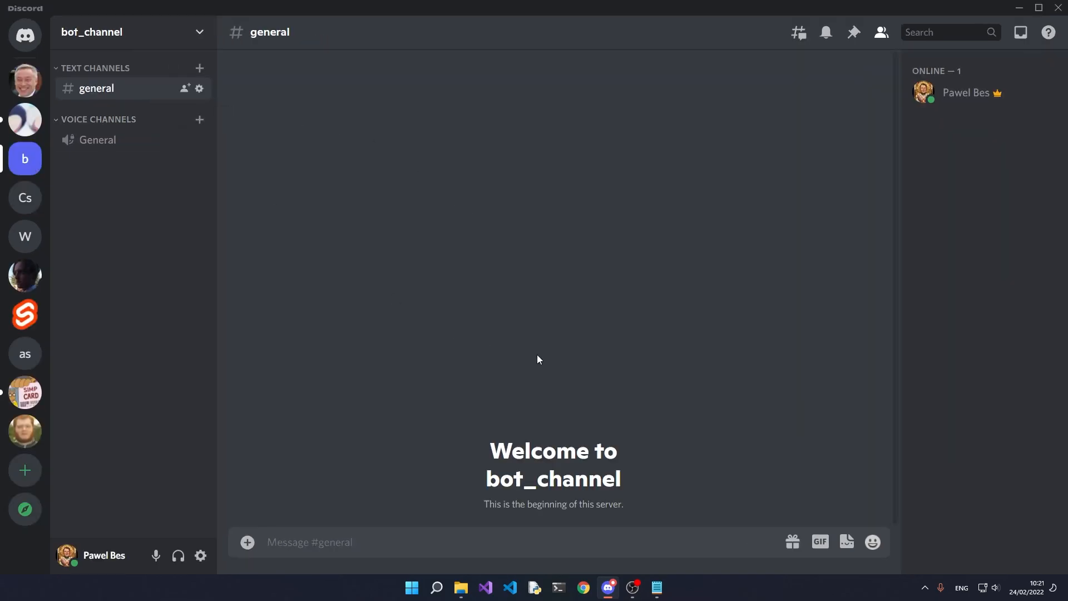
mouse_move(98, 140)
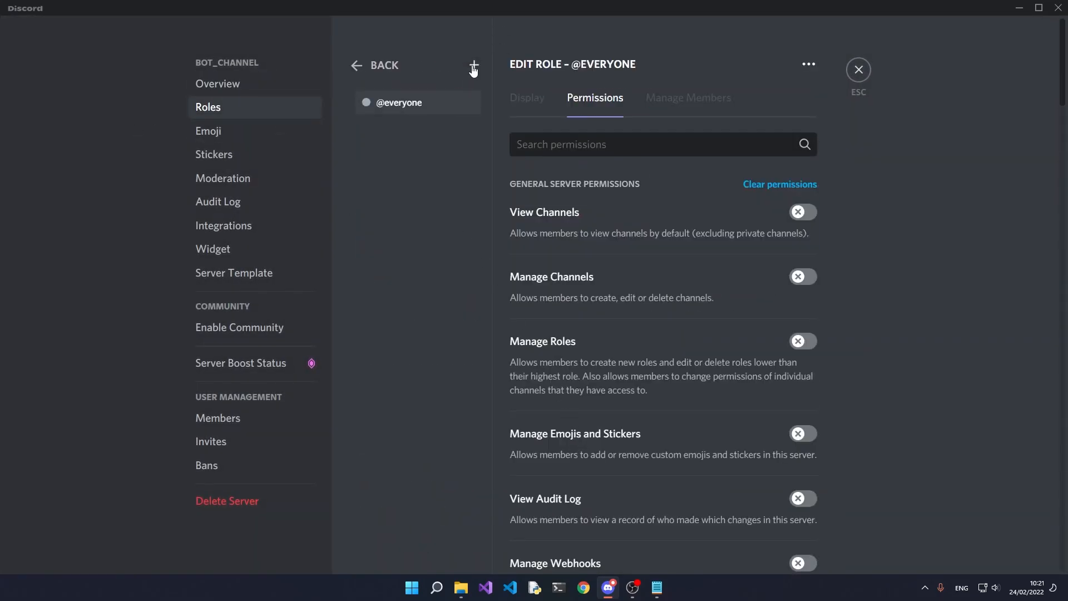
Step: Create a new green role named verified with the View Channels permission allowed
click(473, 65)
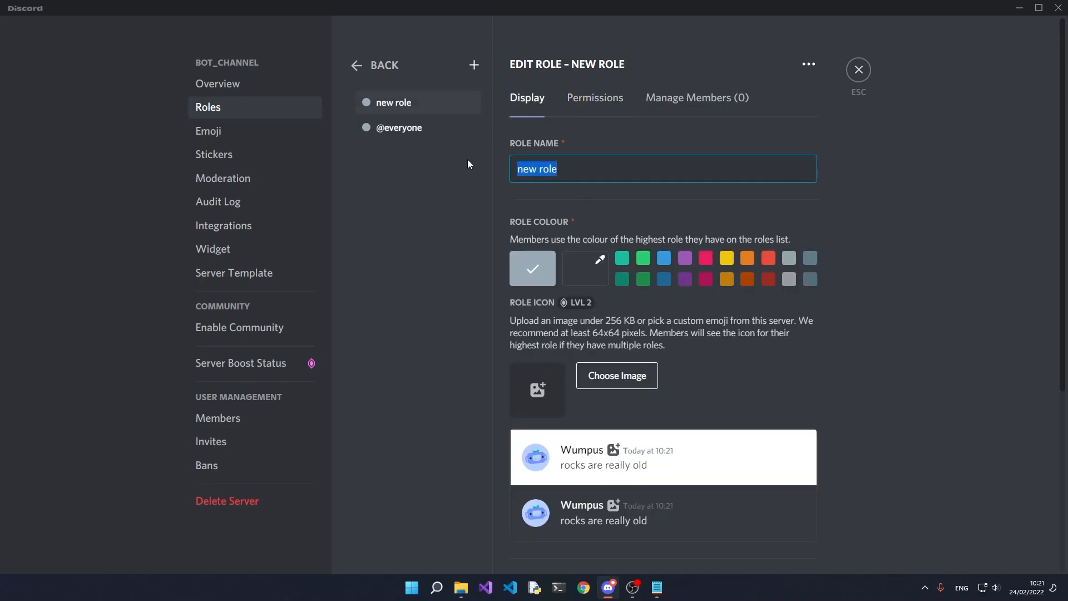
text(verified)
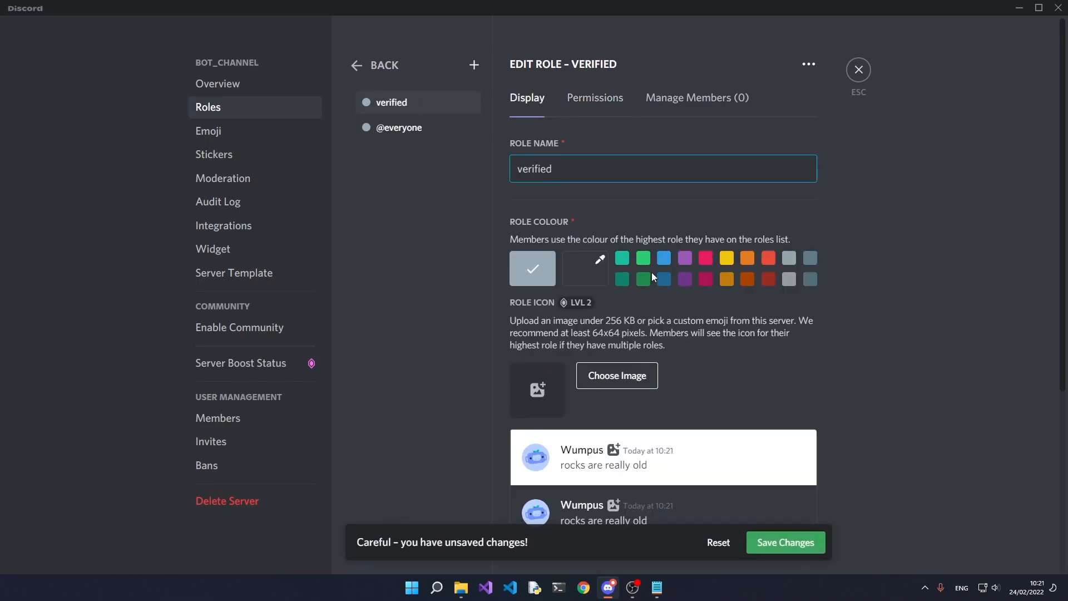
click(594, 98)
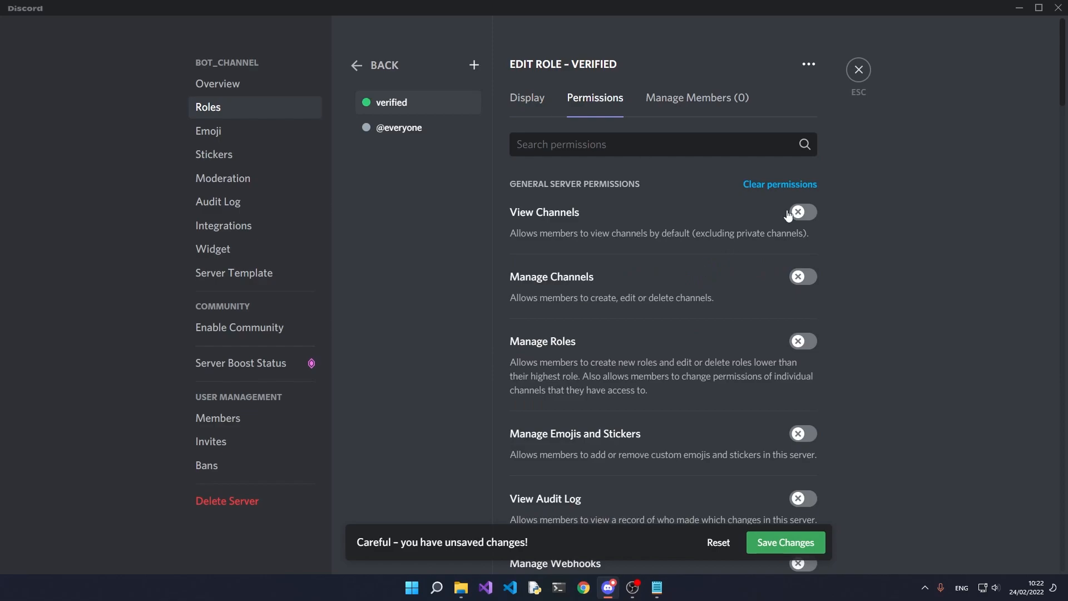
click(802, 211)
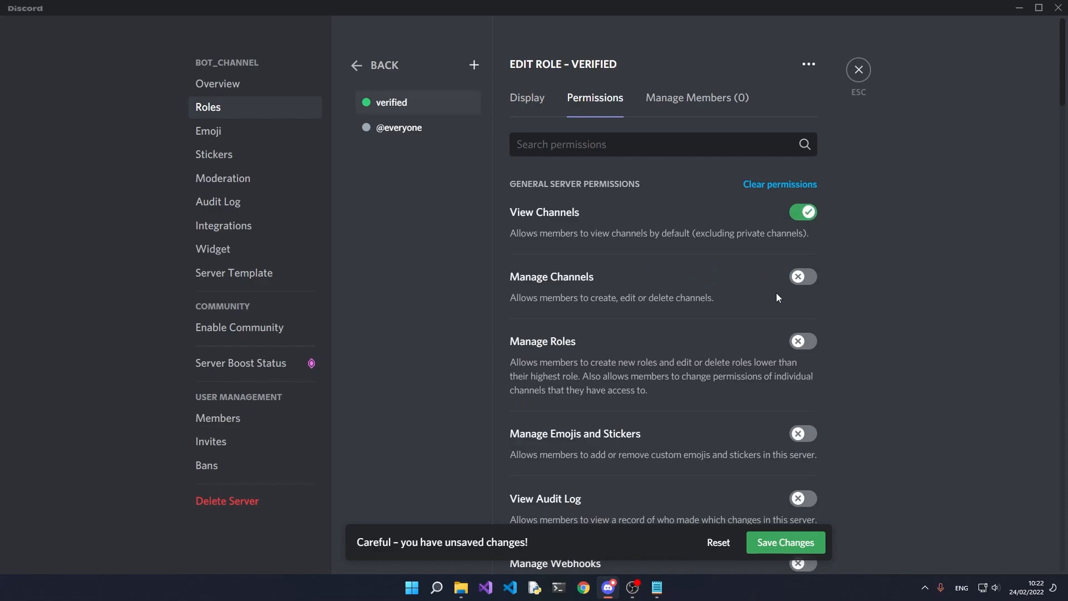
scroll(down, 3)
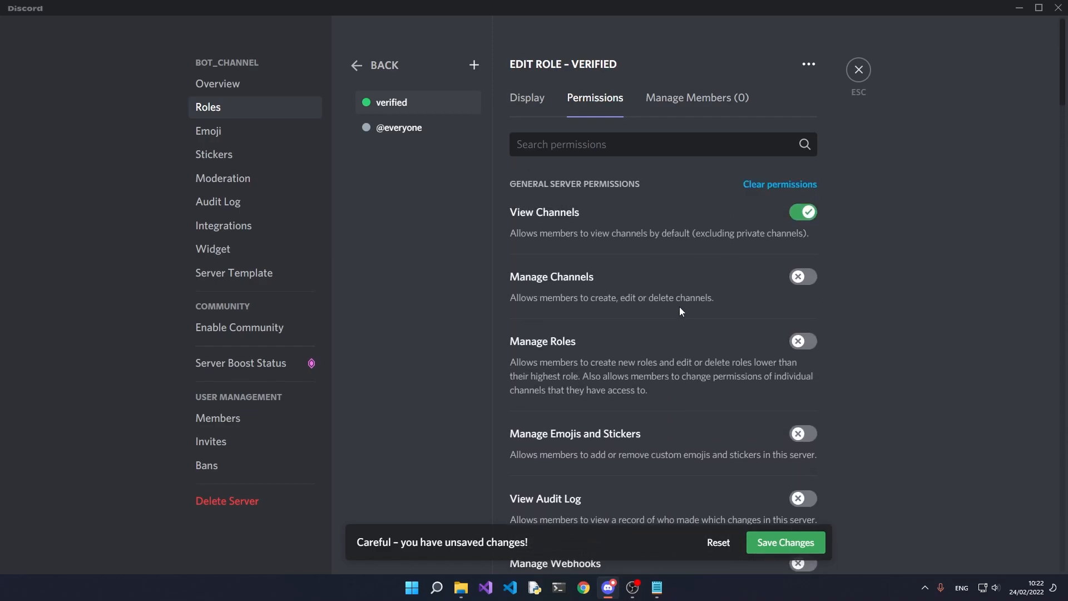
scroll(down, 3)
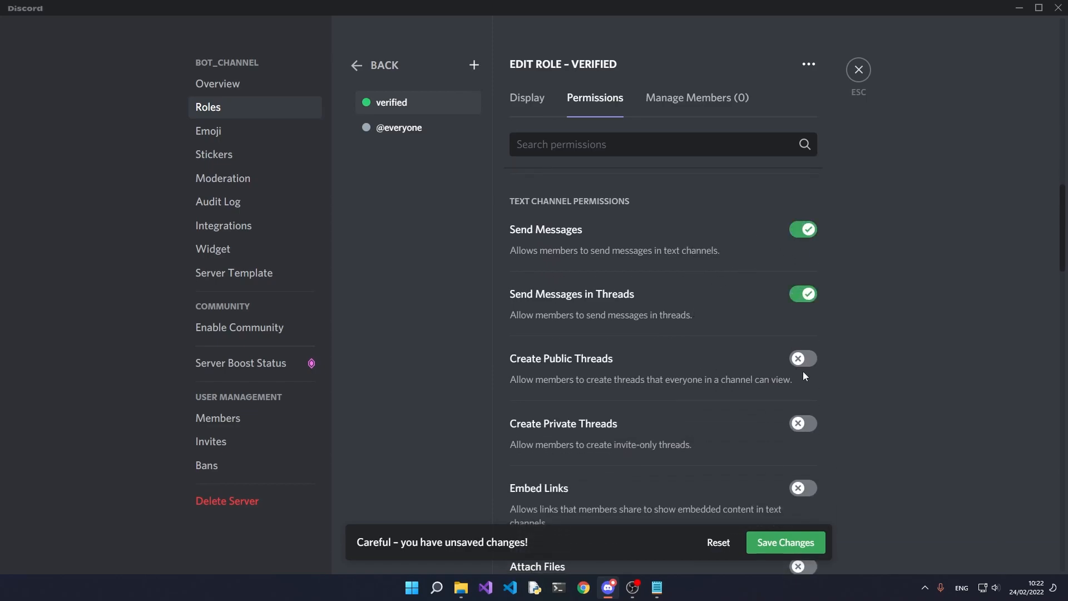
scroll(down, 3)
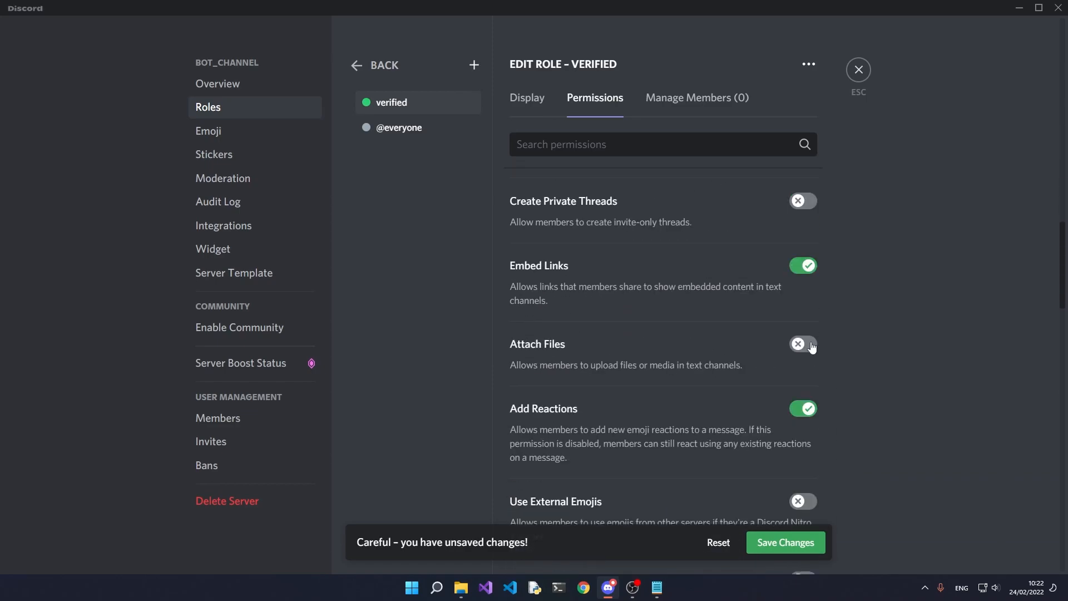
scroll(down, 3)
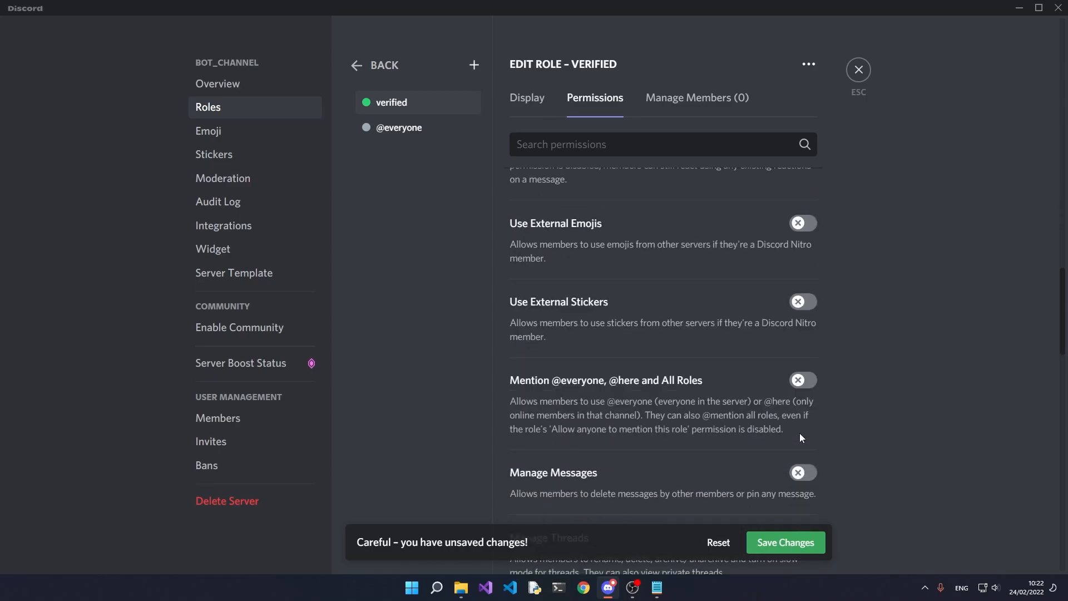
scroll(down, 3)
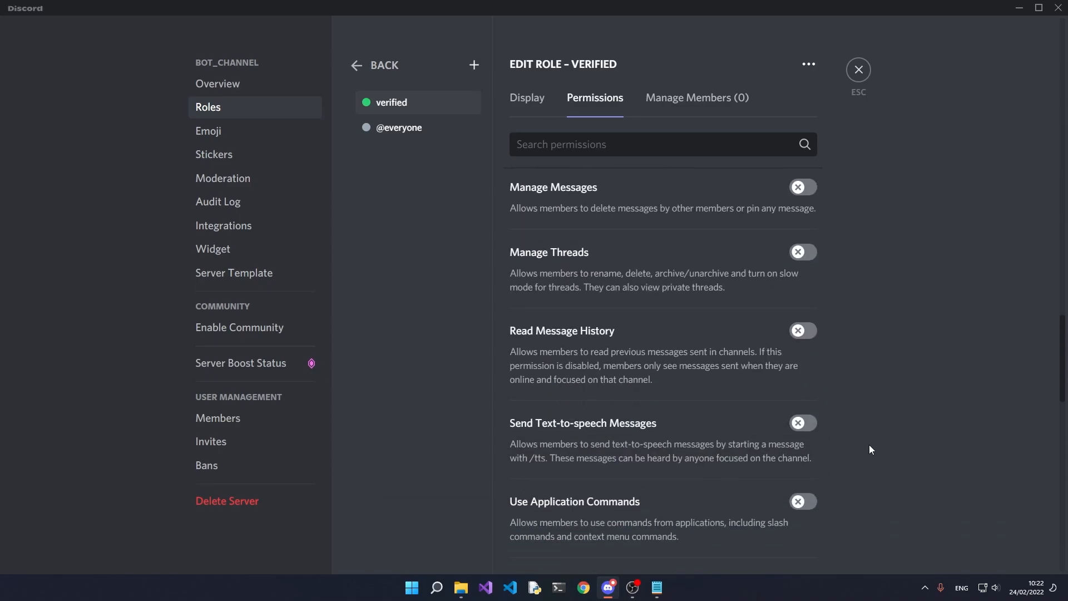
click(399, 127)
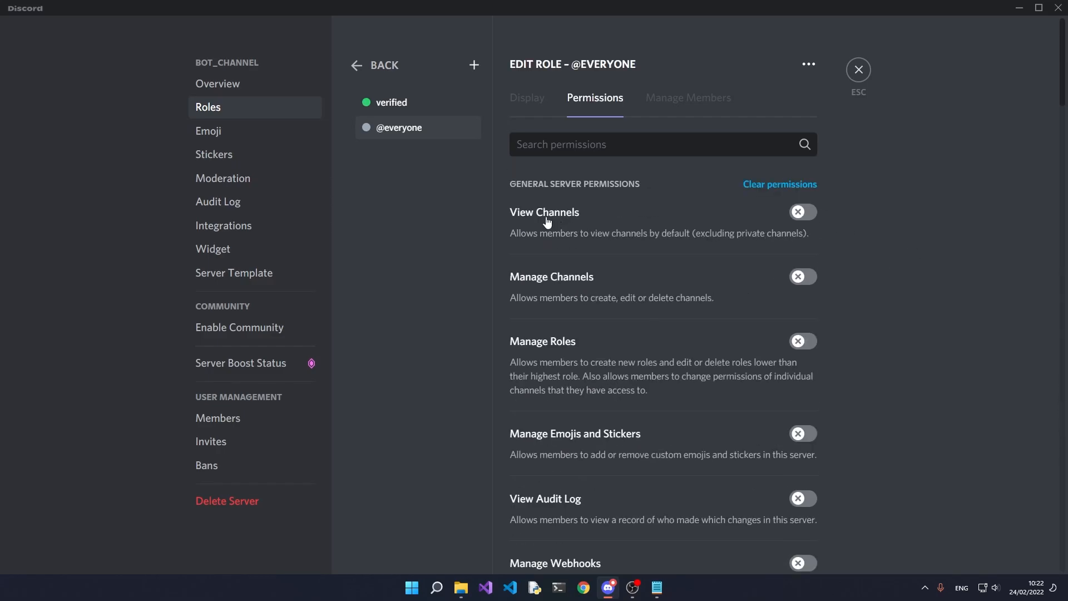
scroll(down, 3)
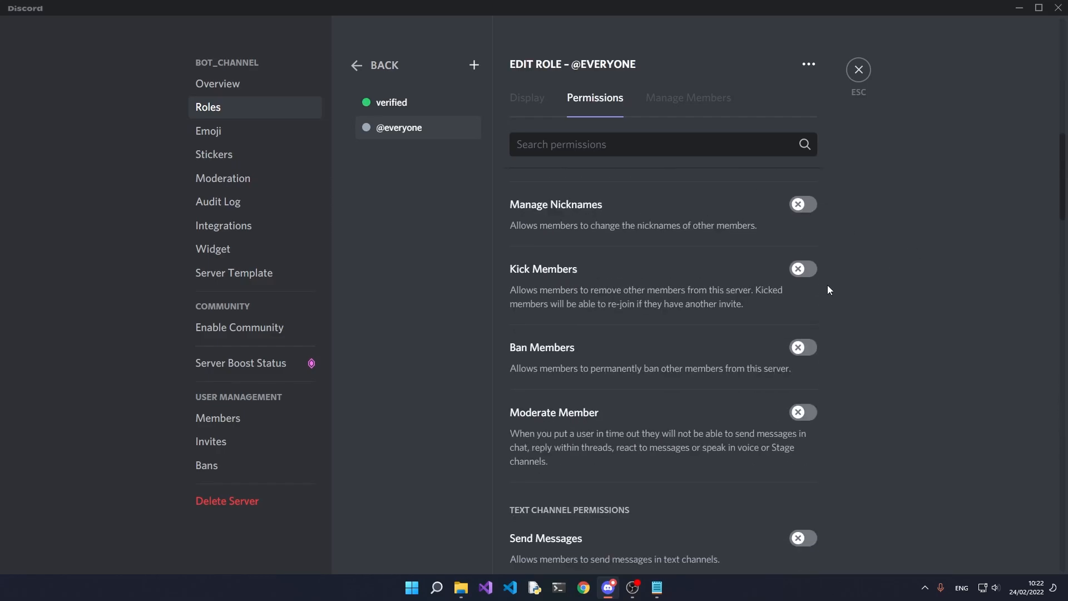
click(802, 353)
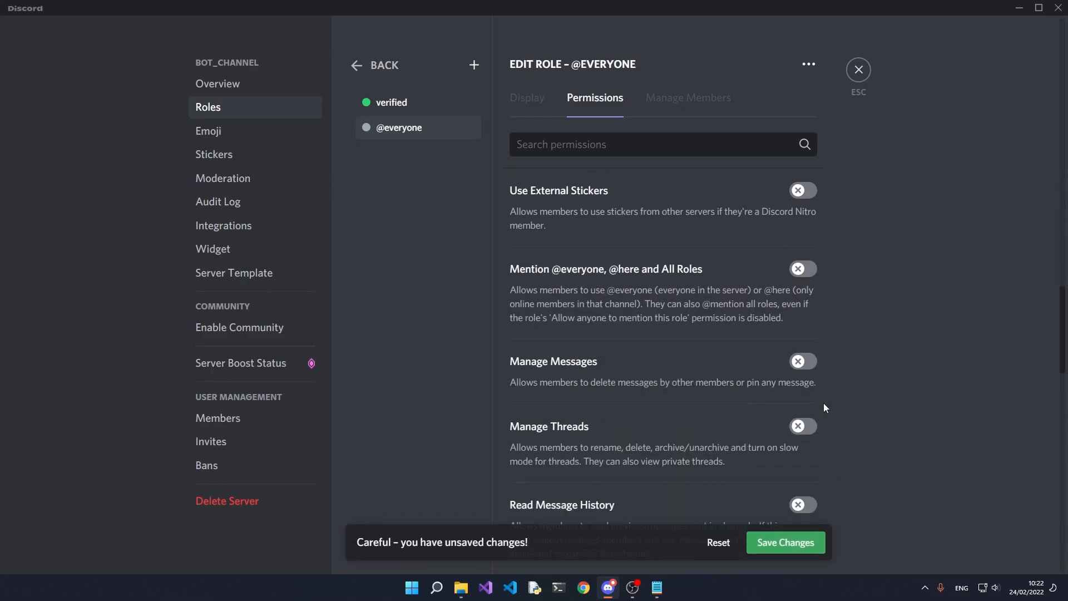
scroll(down, 3)
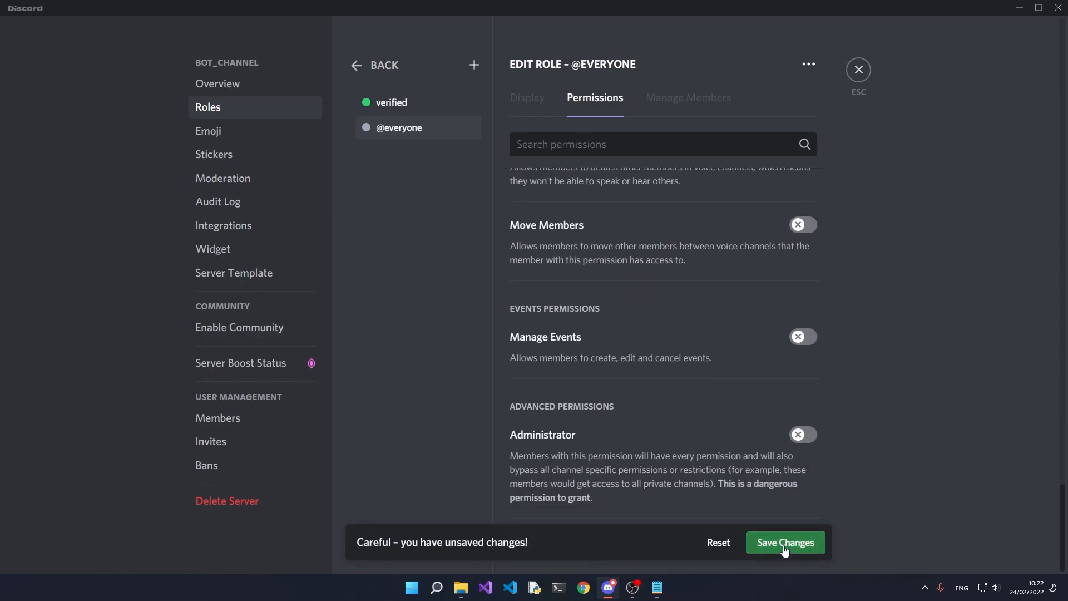
click(784, 541)
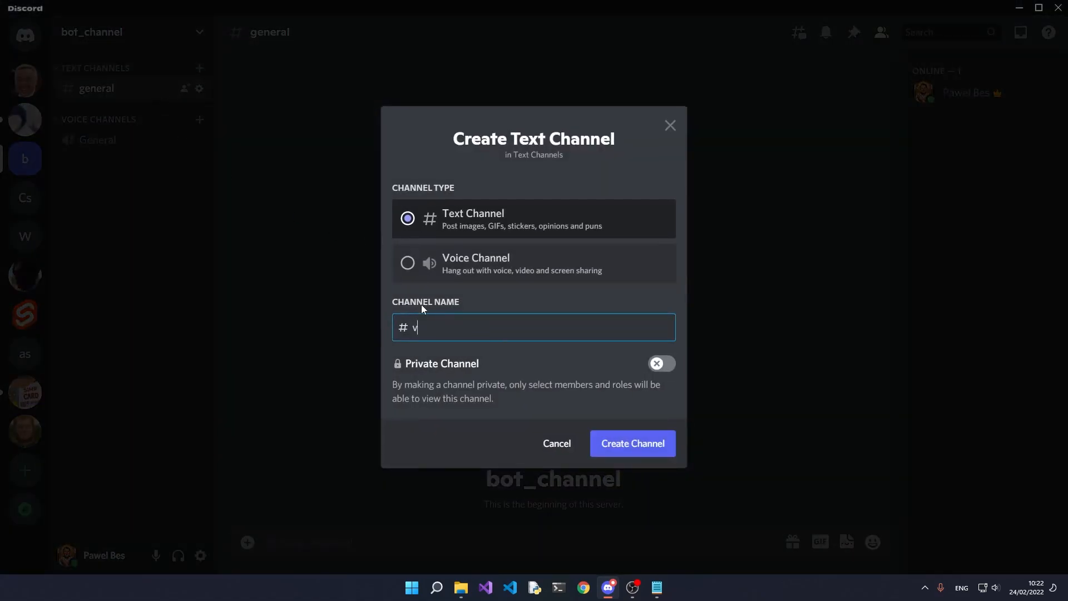
click(631, 444)
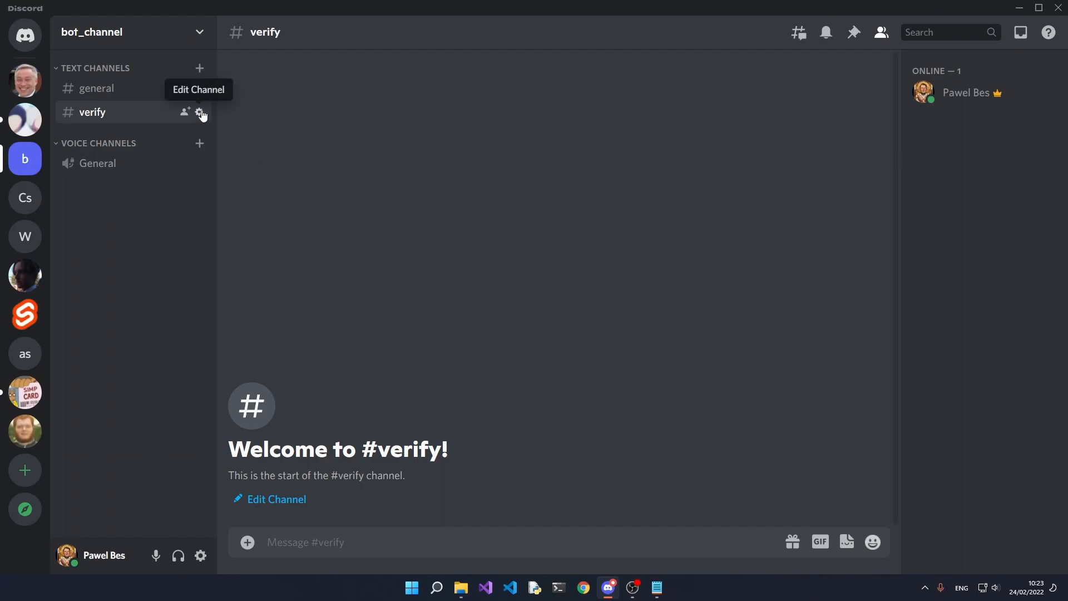
click(200, 113)
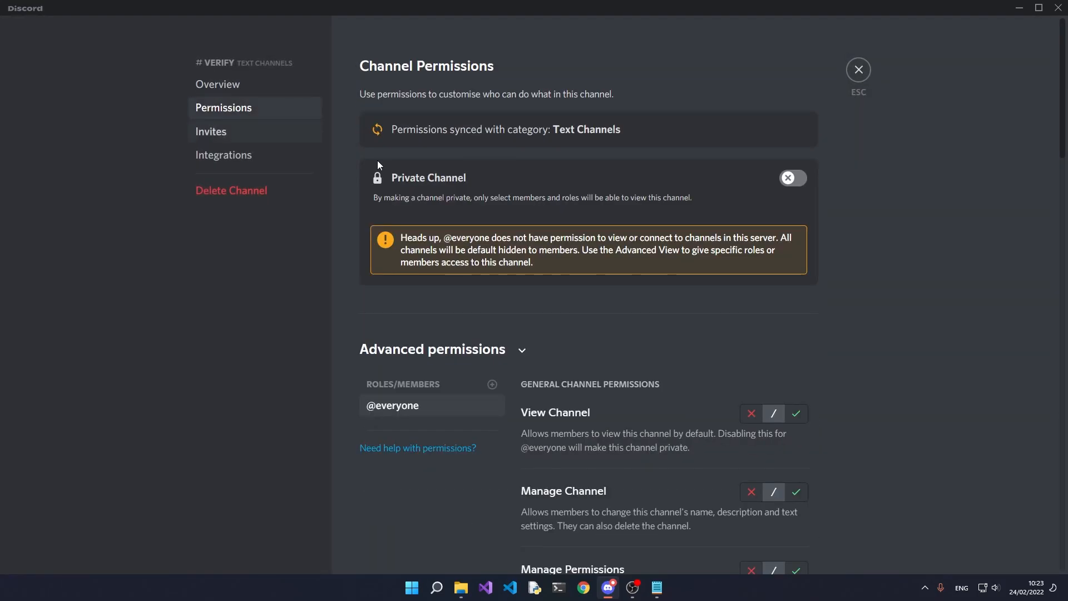
click(492, 384)
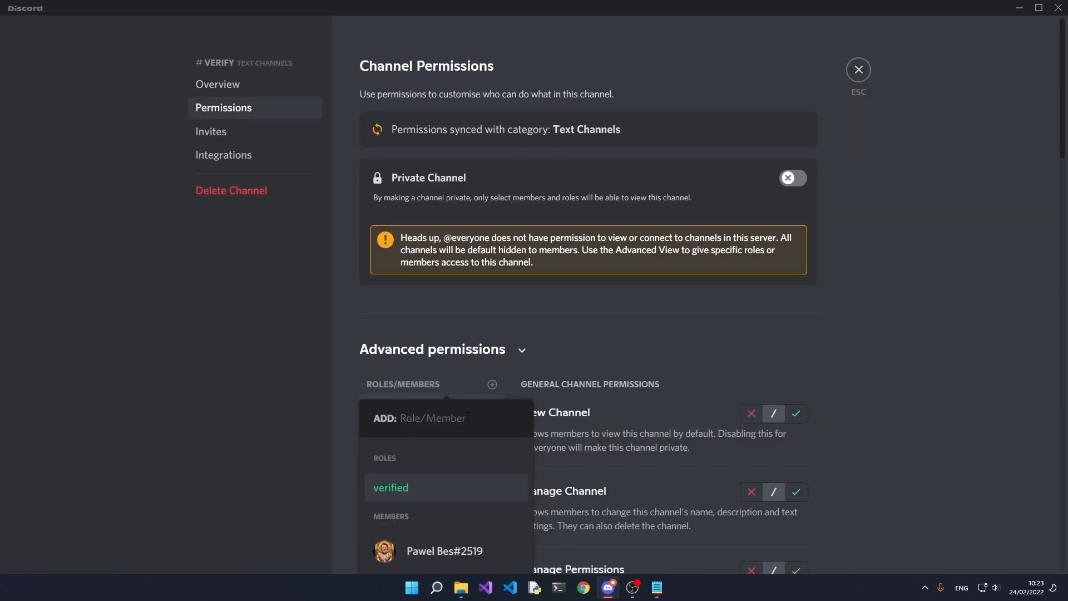
click(391, 487)
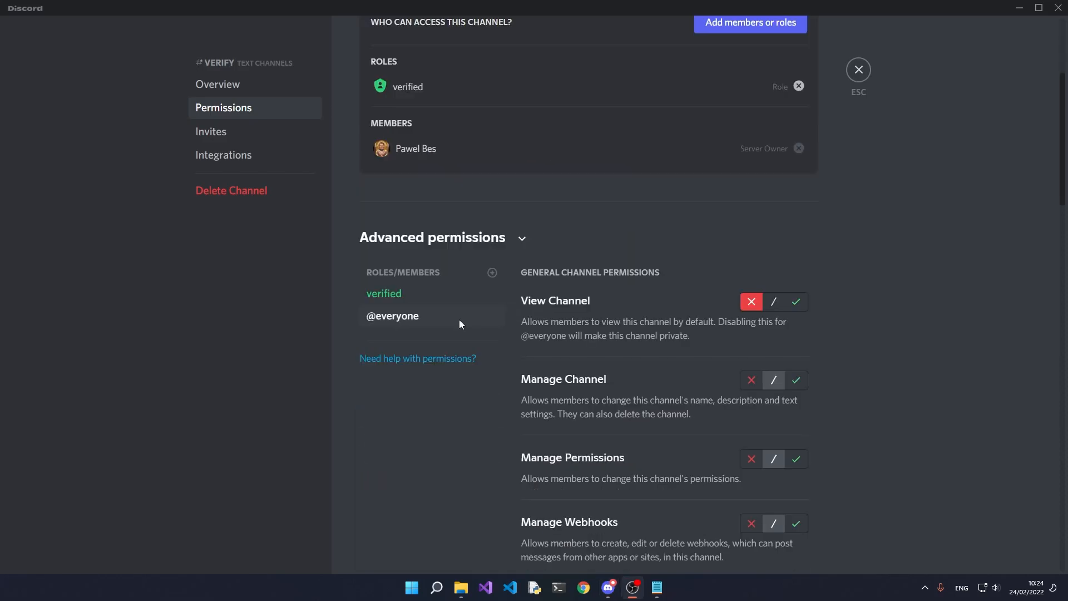
click(794, 302)
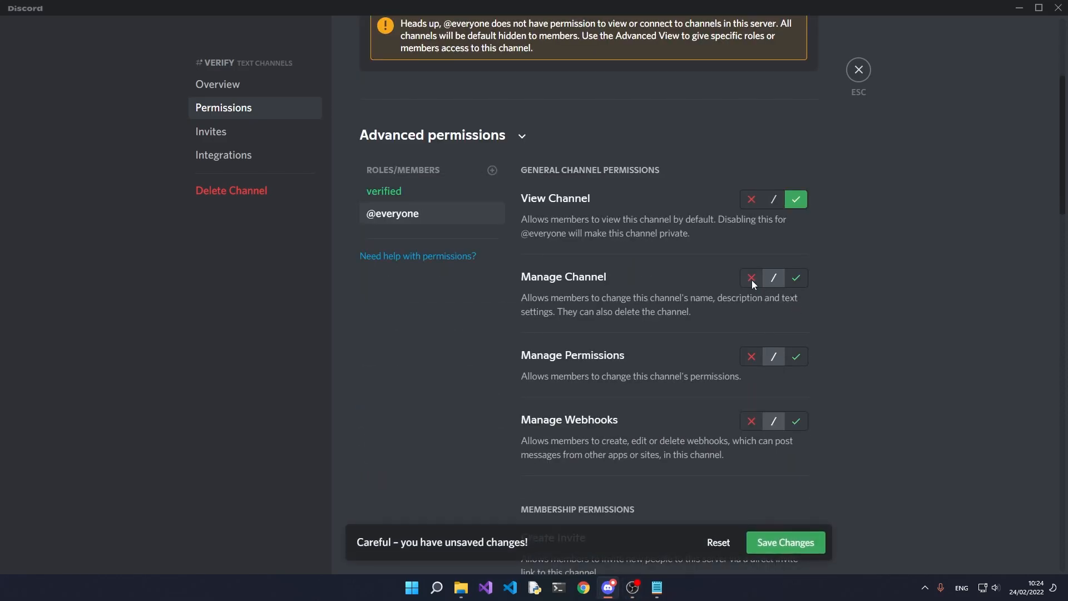
scroll(down, 3)
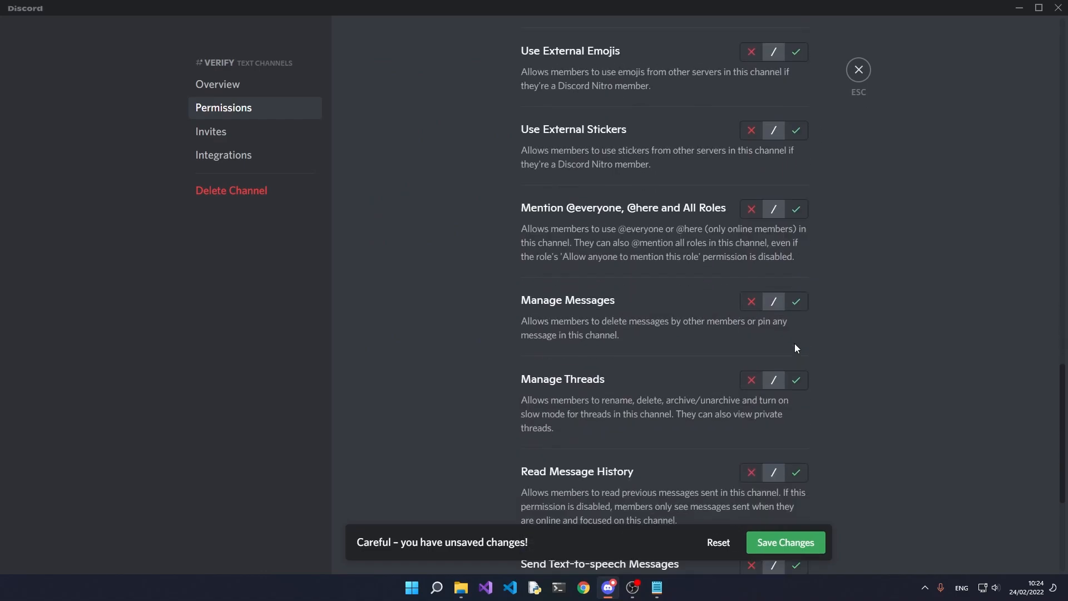
scroll(down, 3)
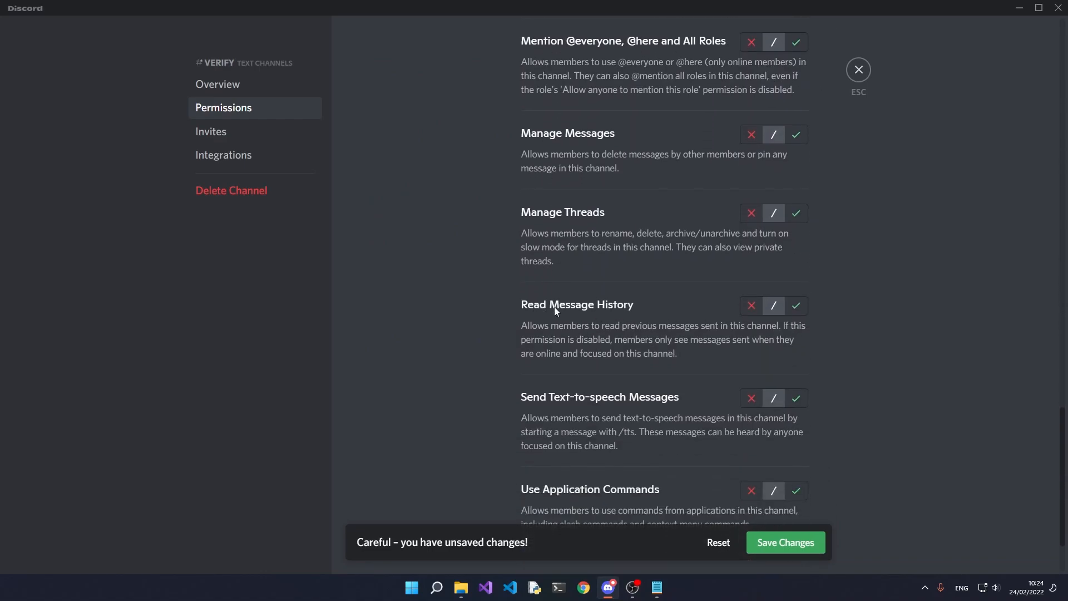
click(794, 305)
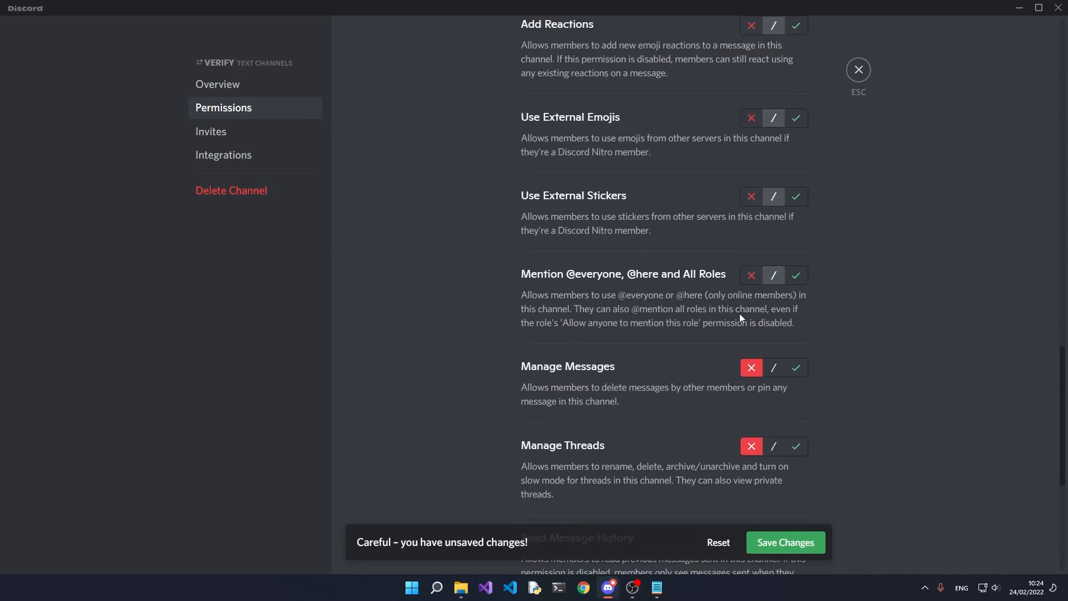
scroll(up, 3)
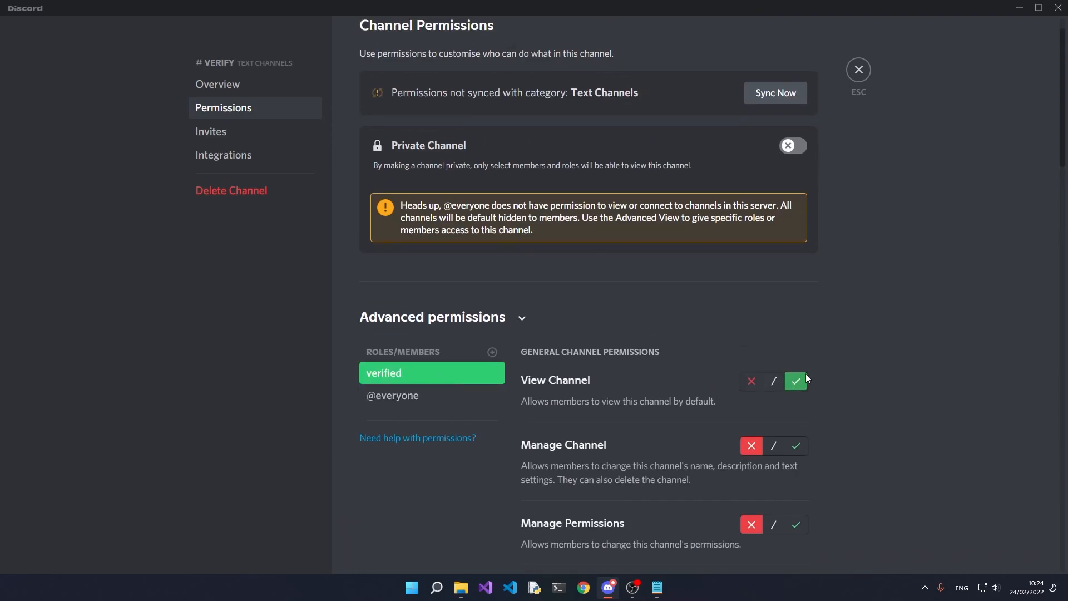
Step: Deny the verified role View Channel on #verify and save the channel permissions
click(795, 380)
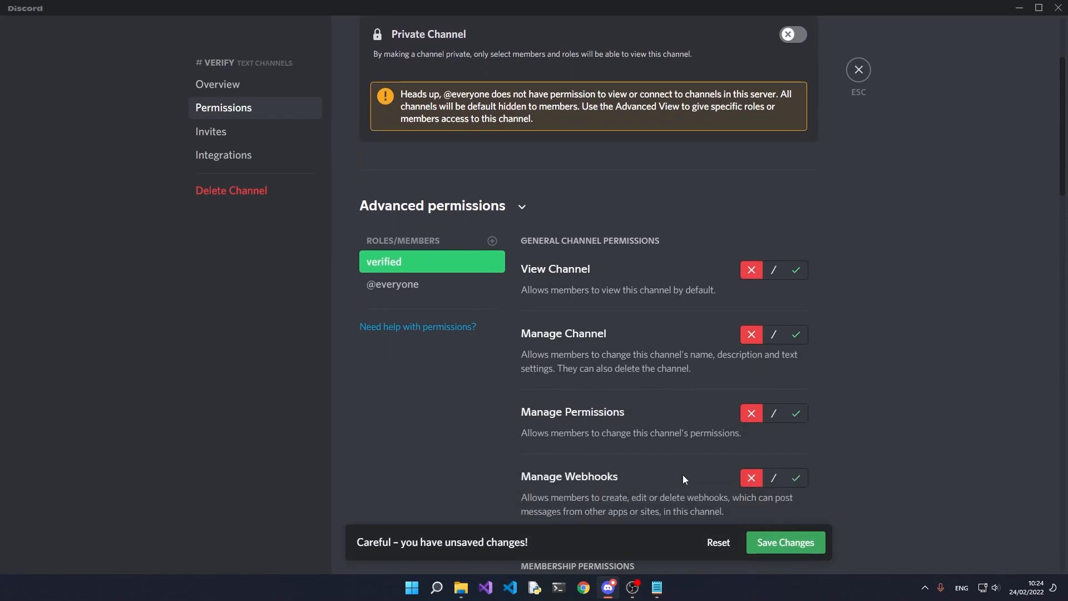
mouse_move(674, 464)
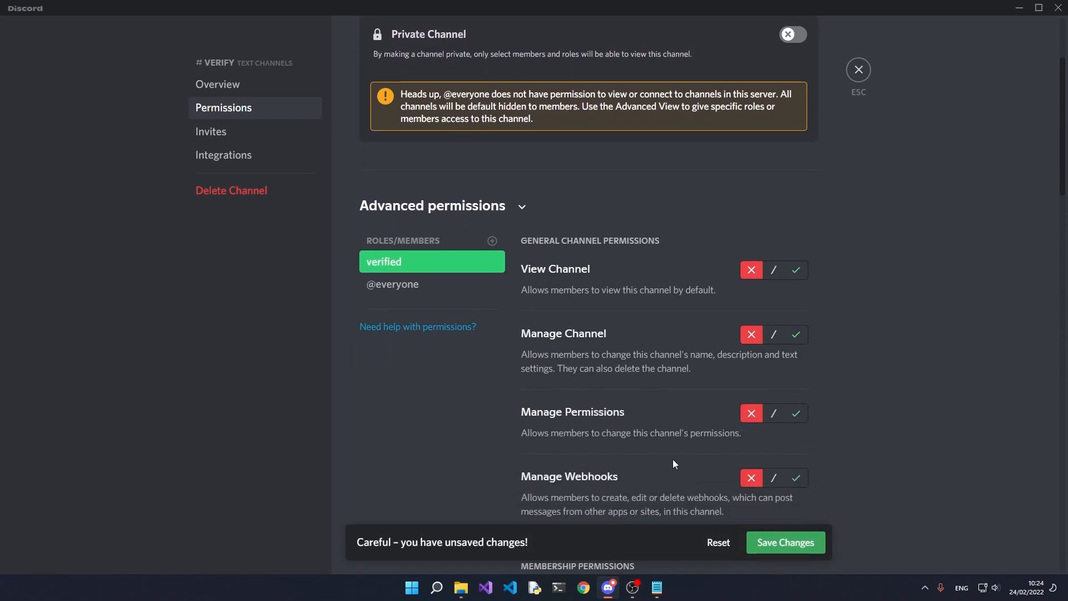
mouse_move(798, 552)
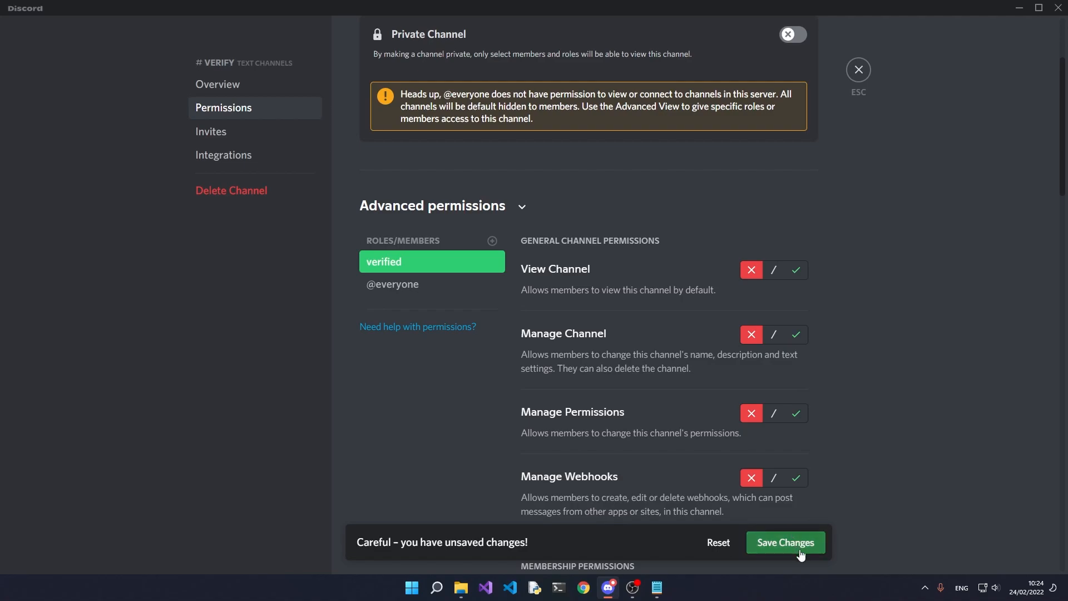
click(784, 542)
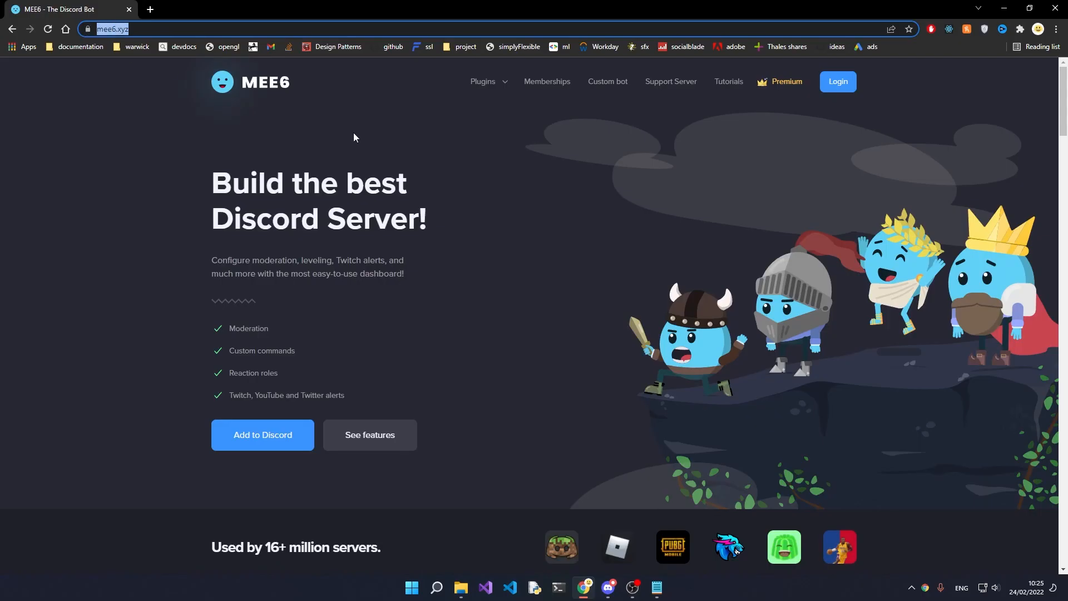
Step: Authorize the MEE6 bot from mee6.xyz onto the bot_channel server with its requested permissions
click(263, 435)
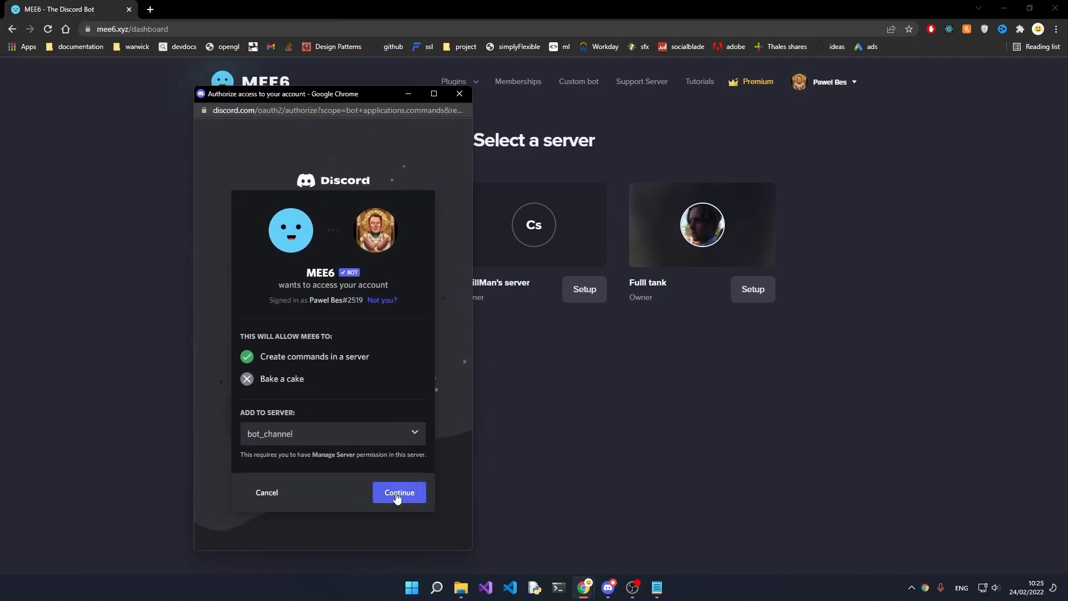
click(399, 492)
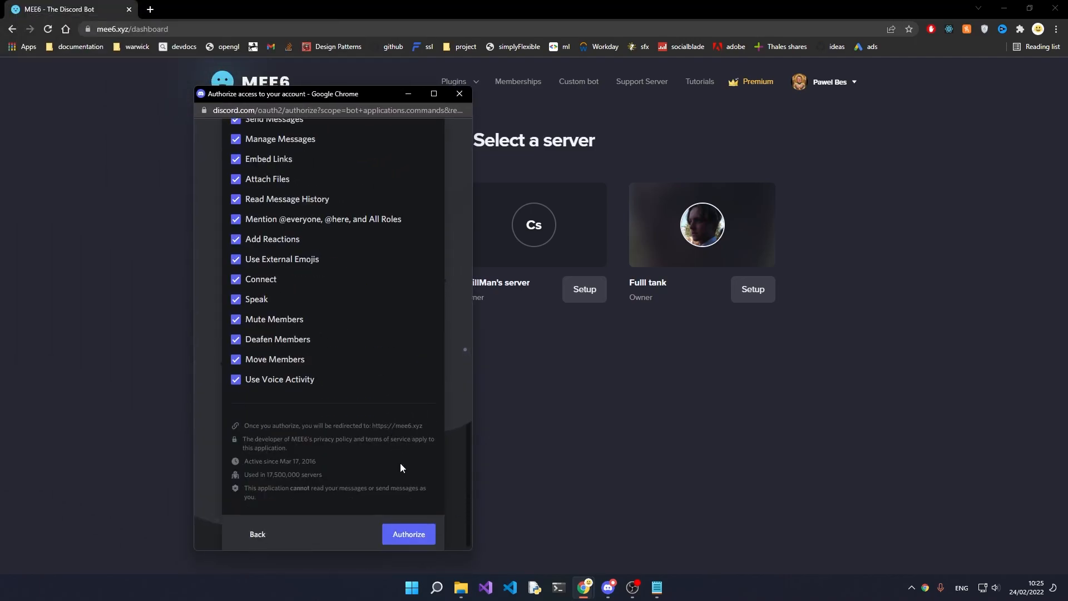
click(409, 534)
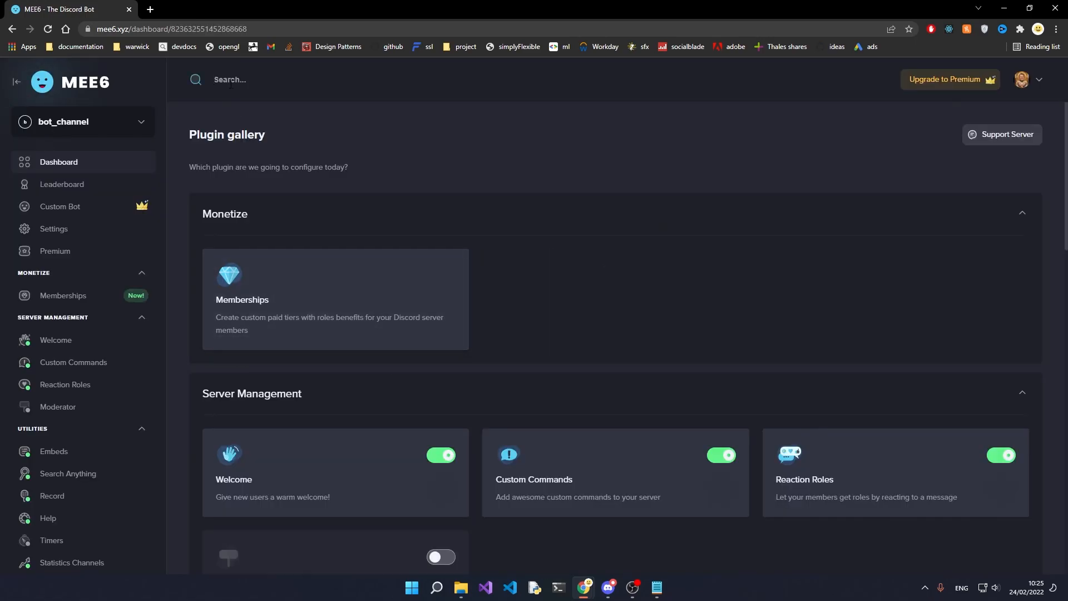
Step: Find the Reaction Roles plugin and choose #verify as the channel for the reaction message
text(reactio)
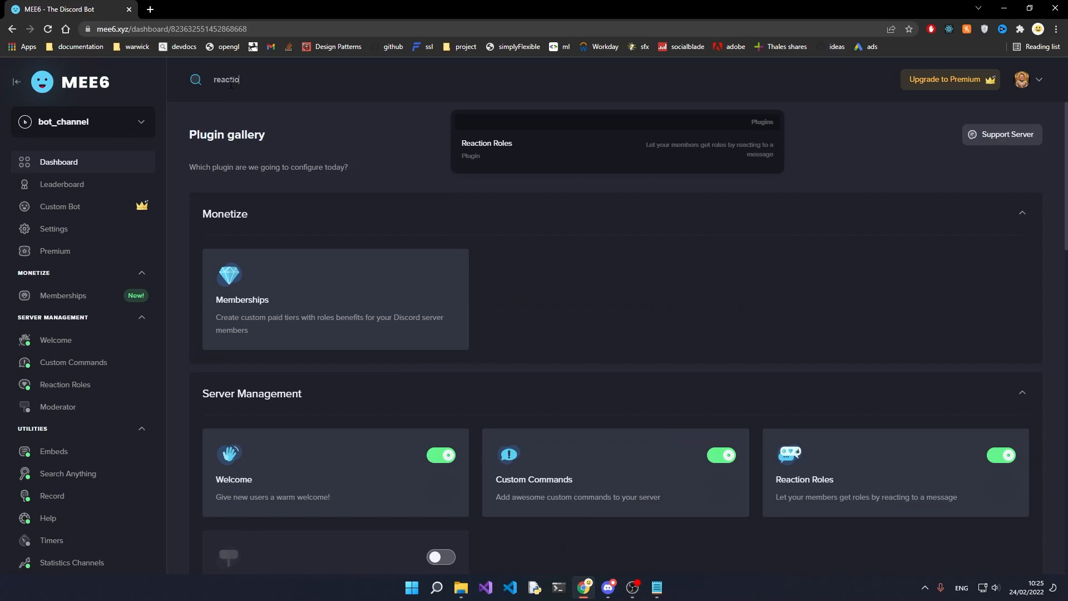
click(486, 148)
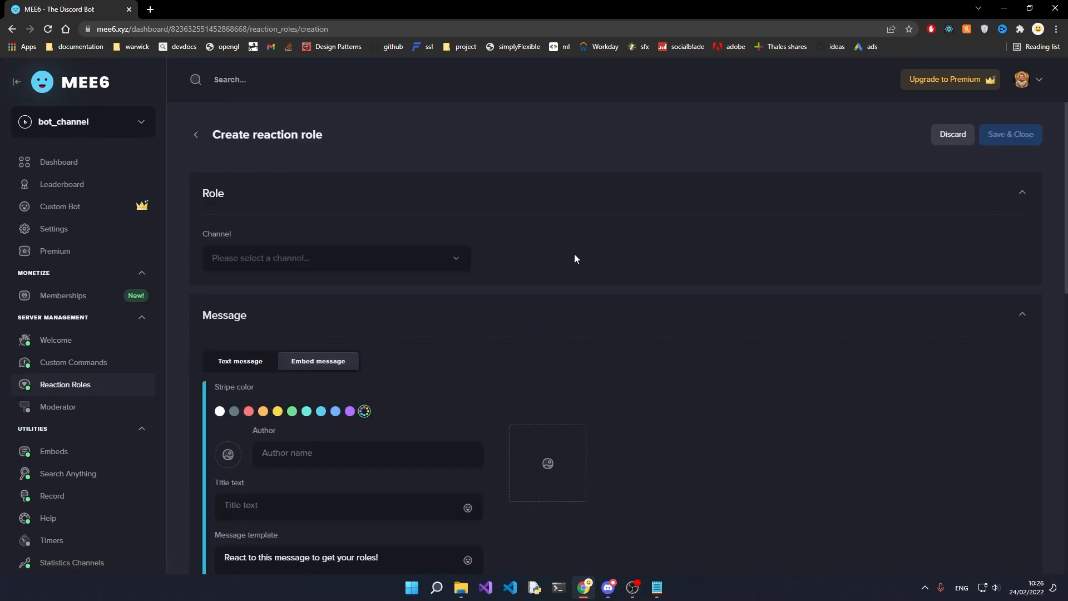
click(334, 258)
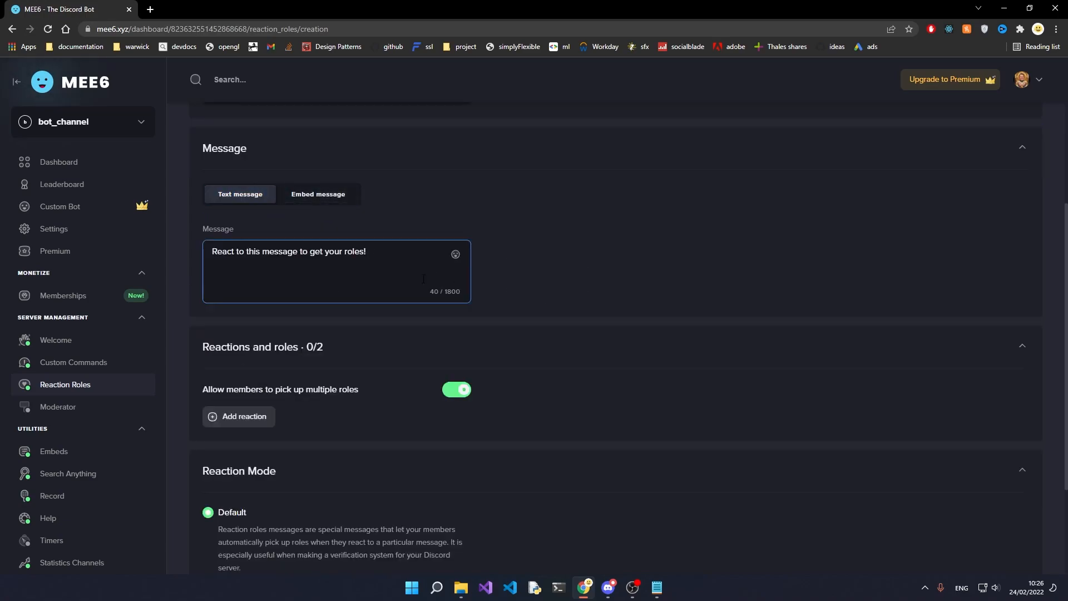
scroll(down, 3)
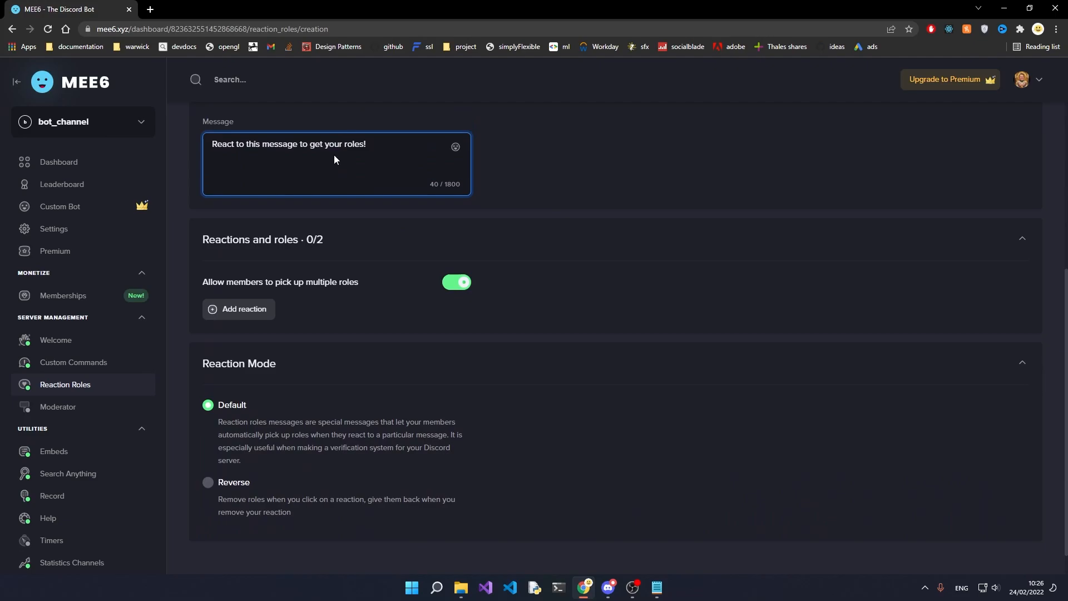
Step: Add a 👍 reaction to the message and map it to the verified role
click(238, 308)
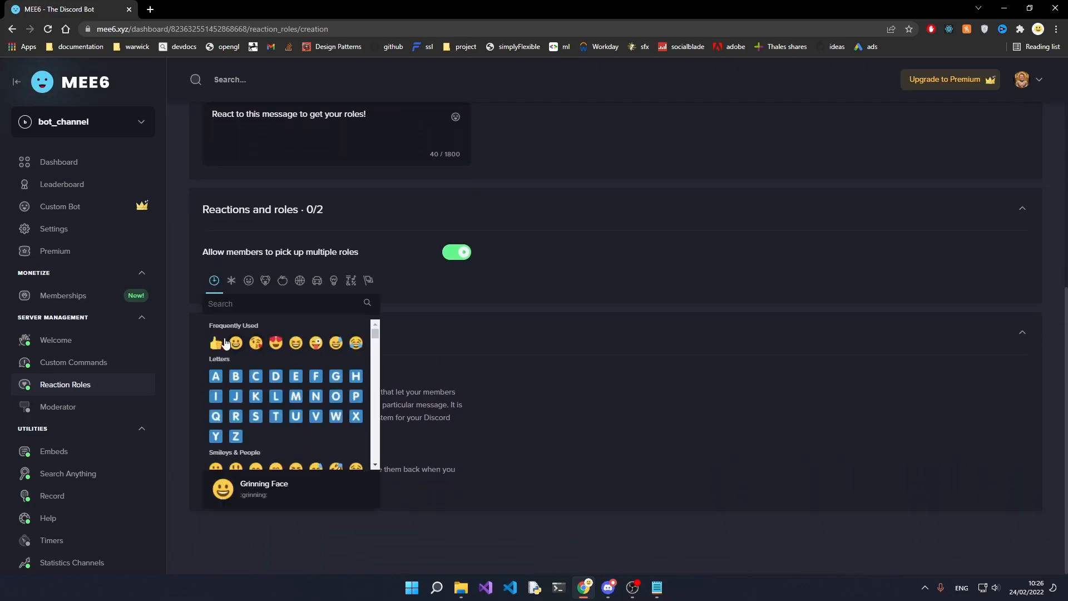
click(215, 343)
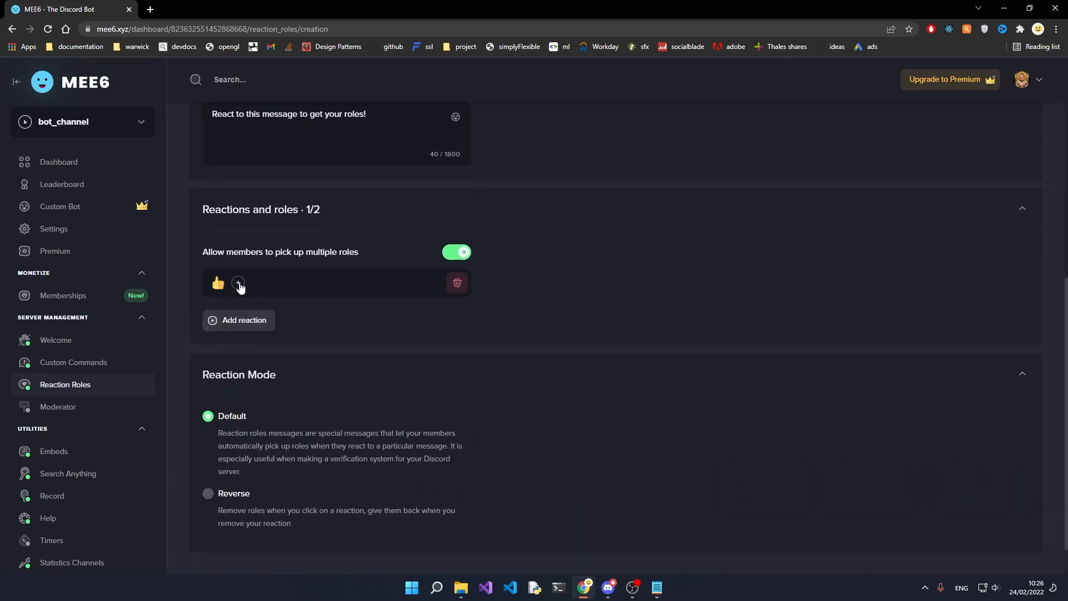
click(238, 283)
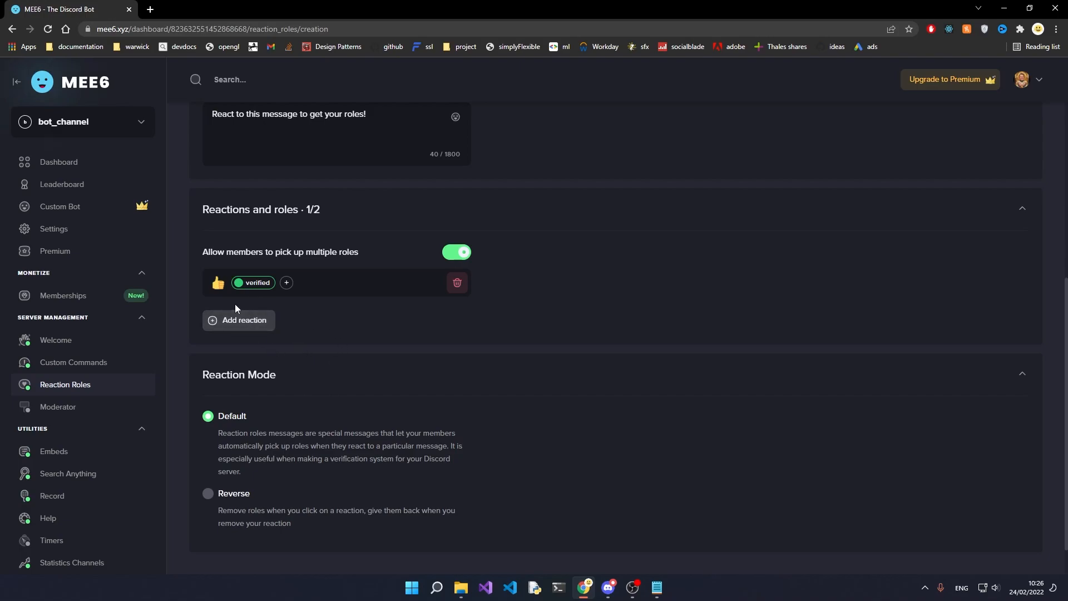
mouse_move(323, 360)
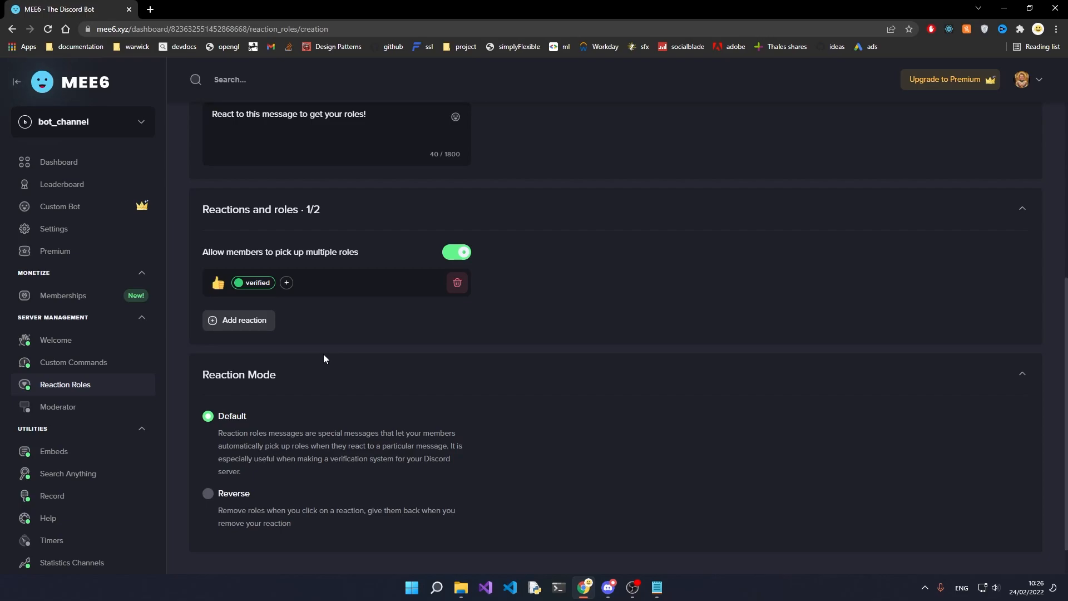
scroll(down, 3)
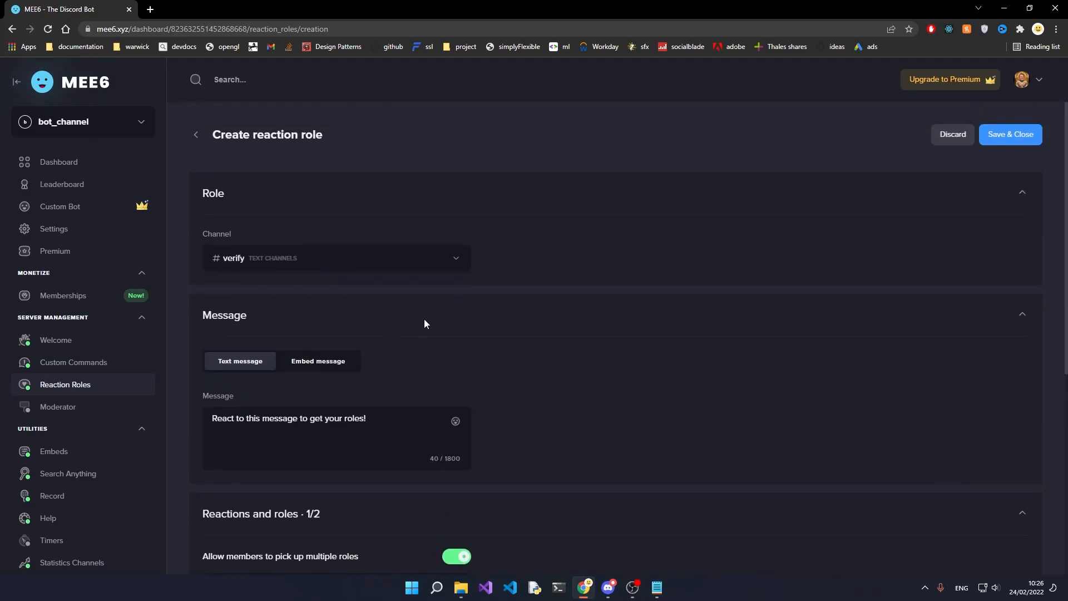
mouse_move(507, 281)
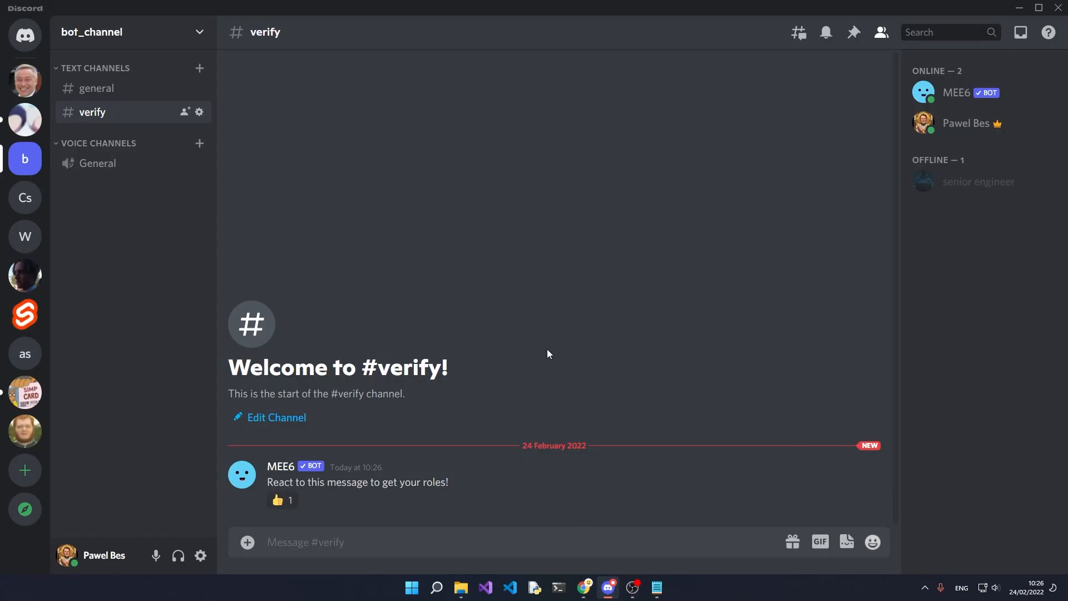
mouse_move(987, 93)
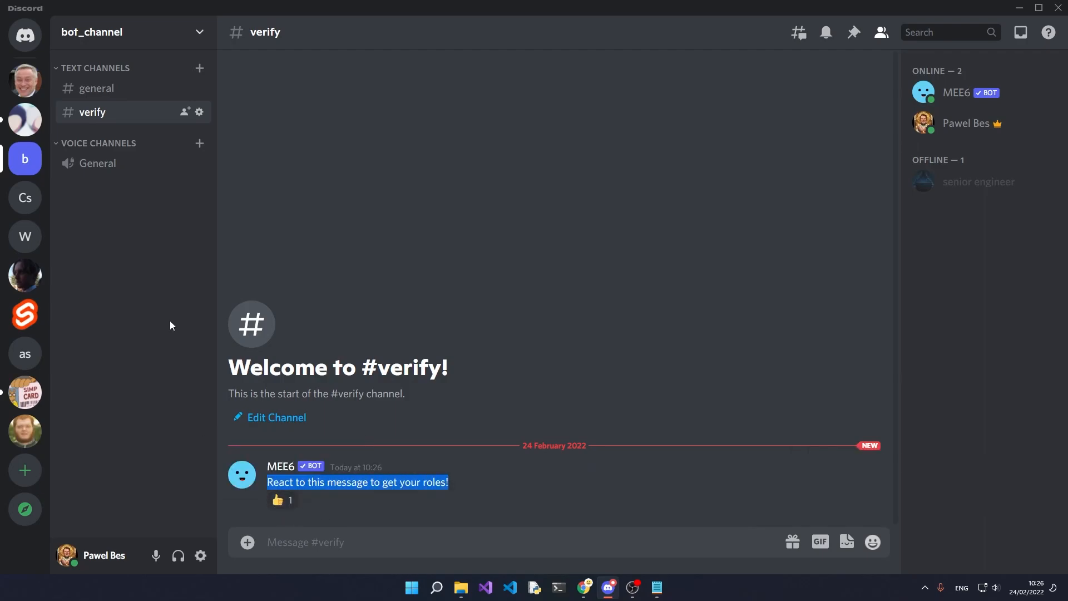
mouse_move(201, 555)
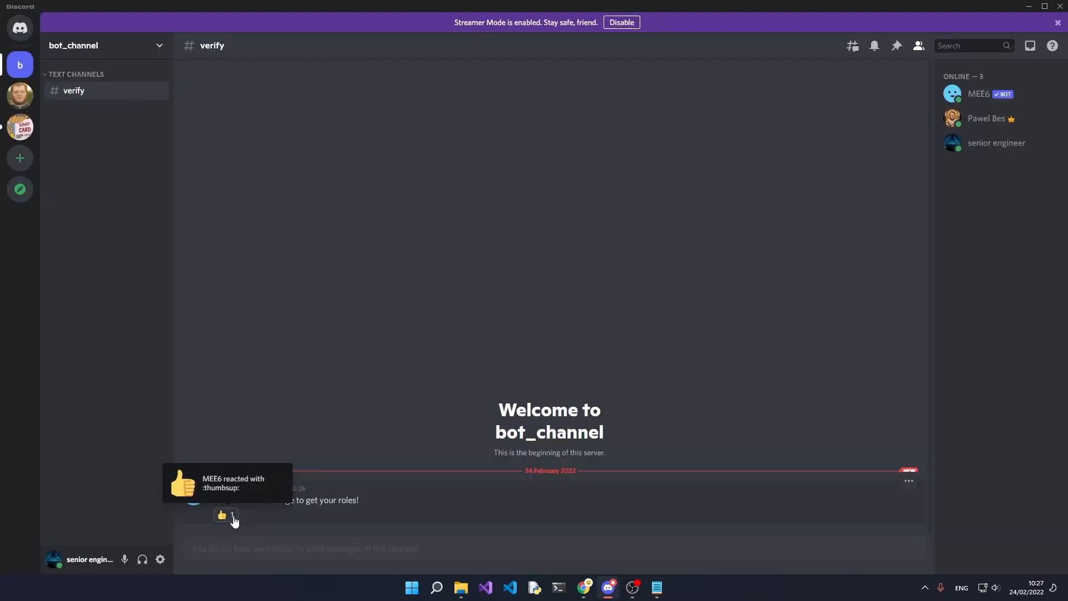
Step: React 👍 to the #verify welcome message so bot_channel's general channels become available
click(226, 515)
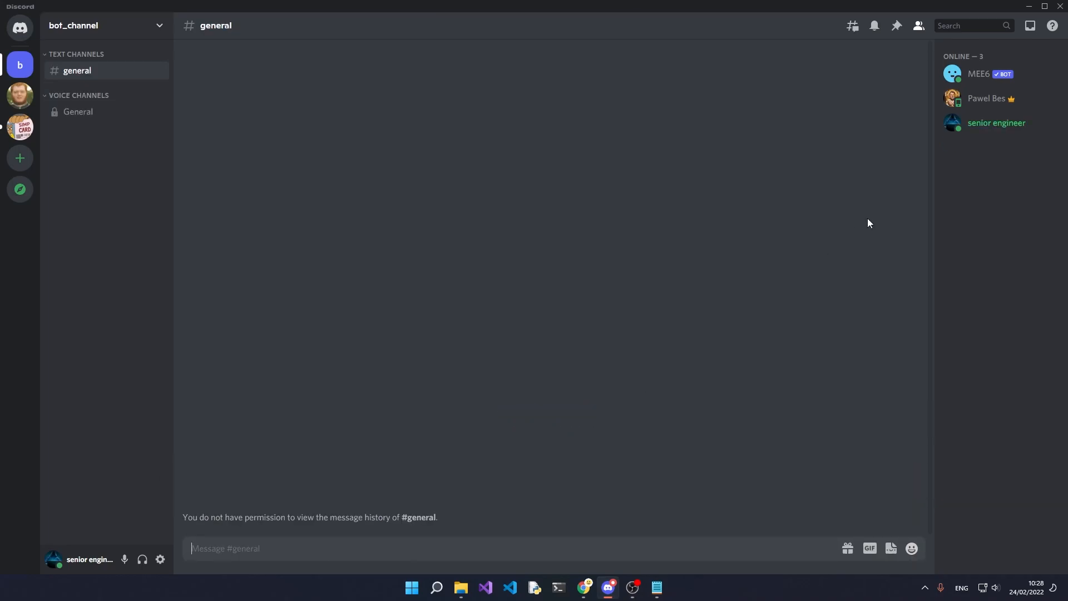
right_click(997, 122)
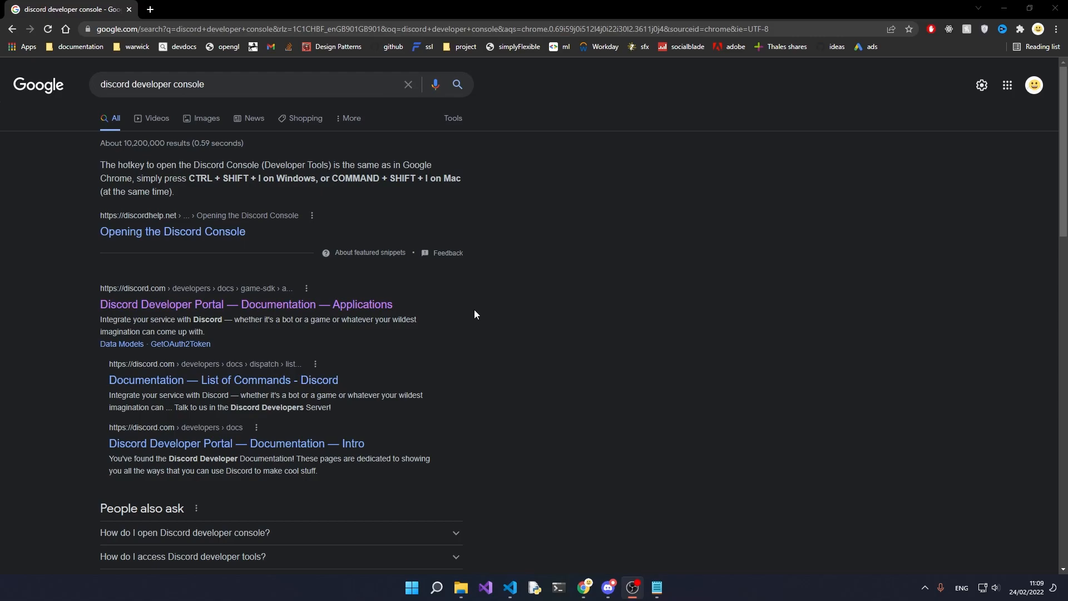
Step: Create a new Developer Portal application named reaction_role
click(245, 304)
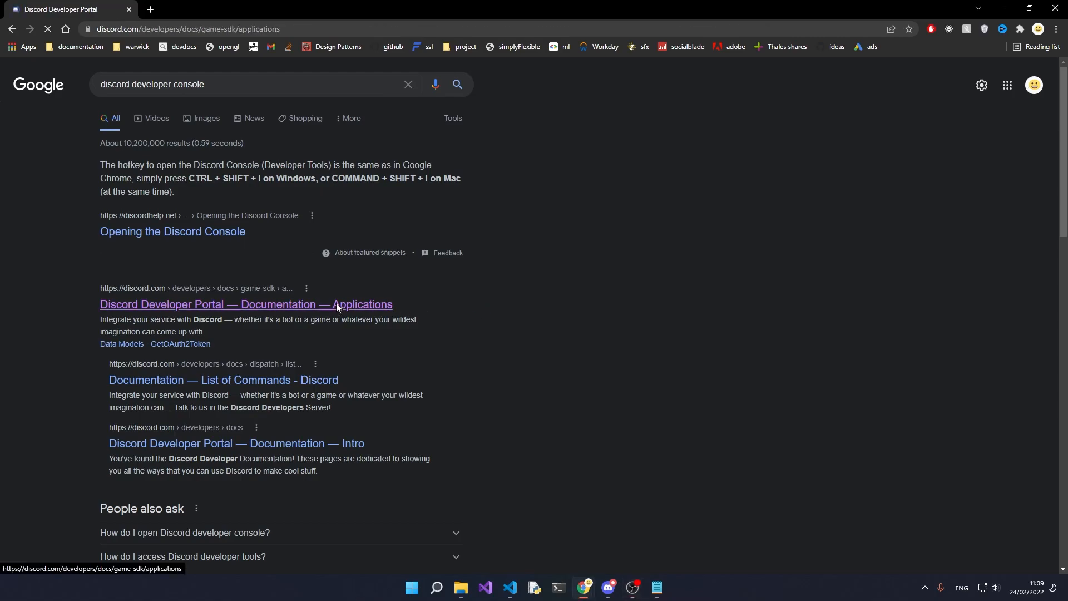
click(245, 304)
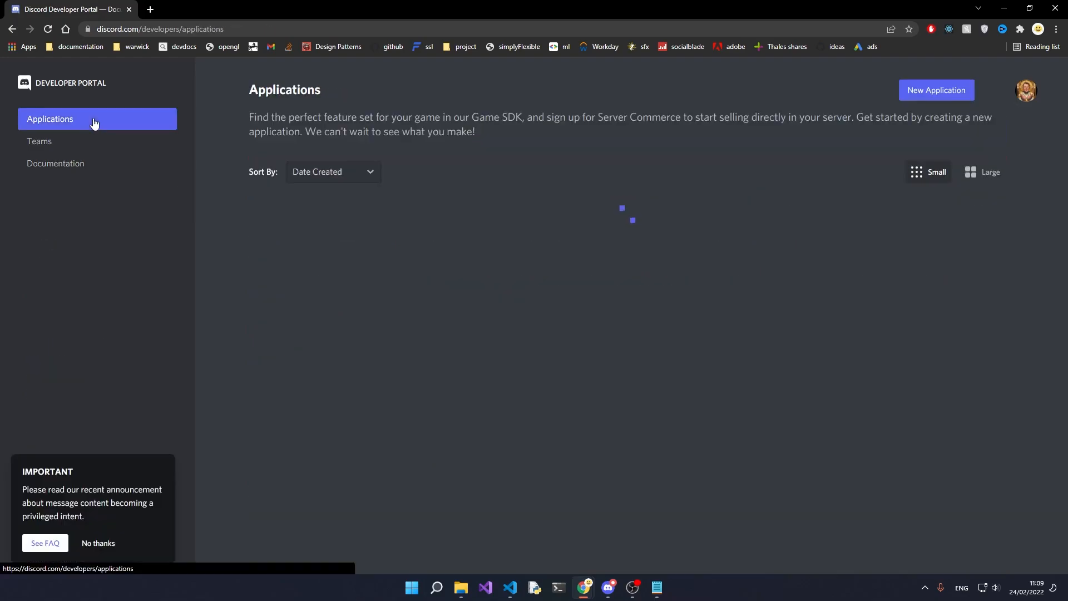
click(936, 90)
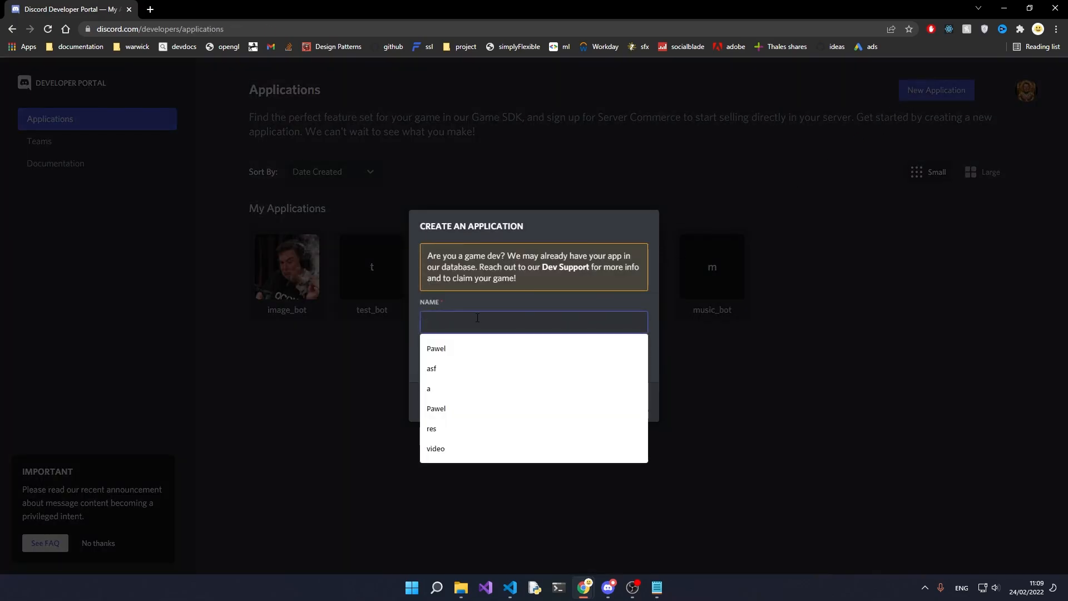
text(reaction_)
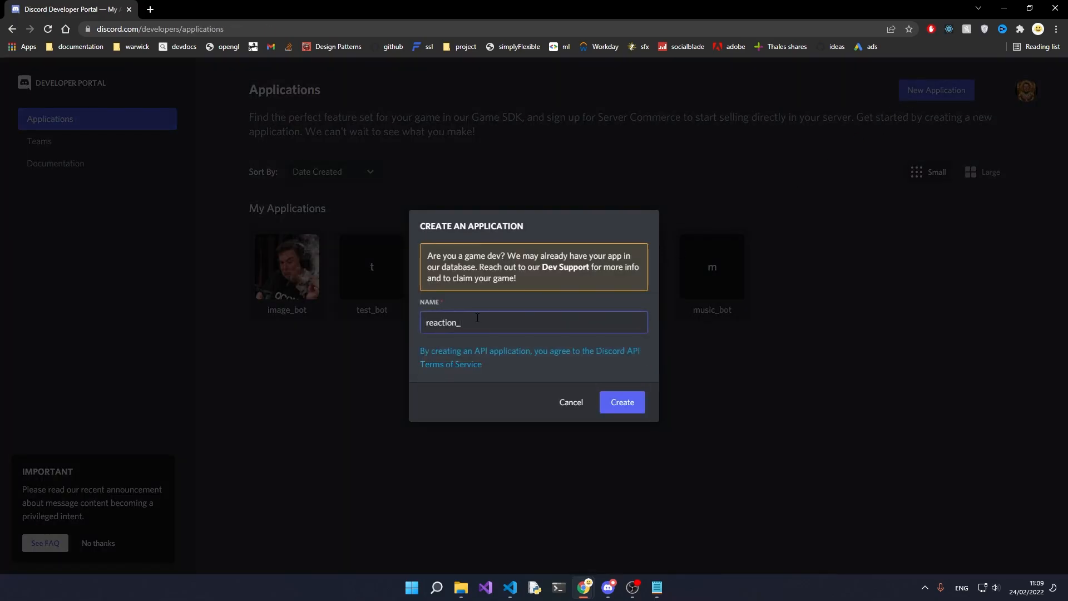
click(621, 401)
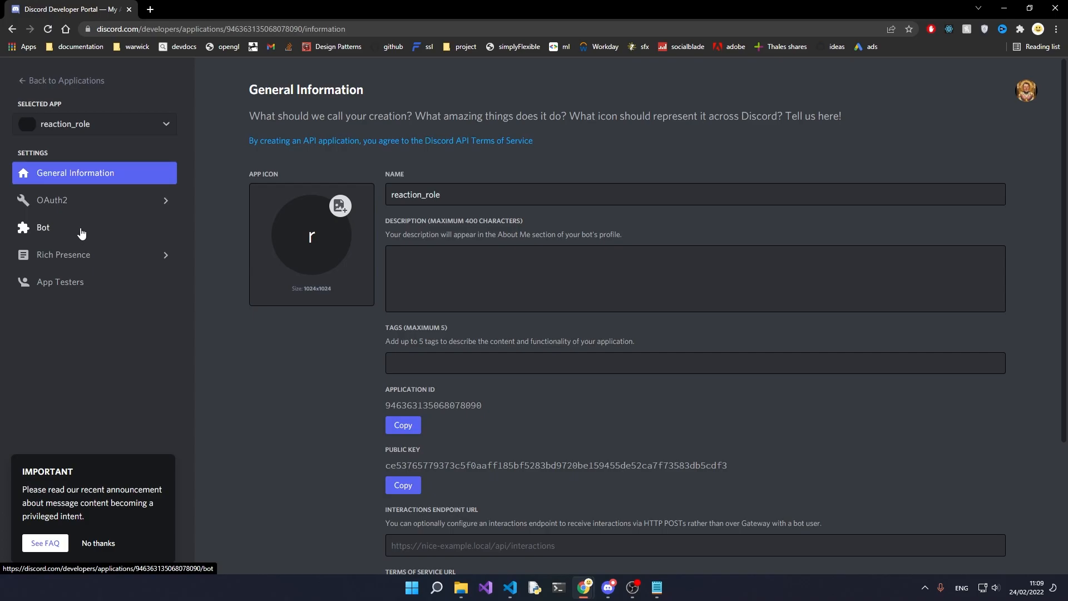
Step: Add a bot user, set OAuth2 In-app Authorization, and generate and copy the bot invite link
click(43, 227)
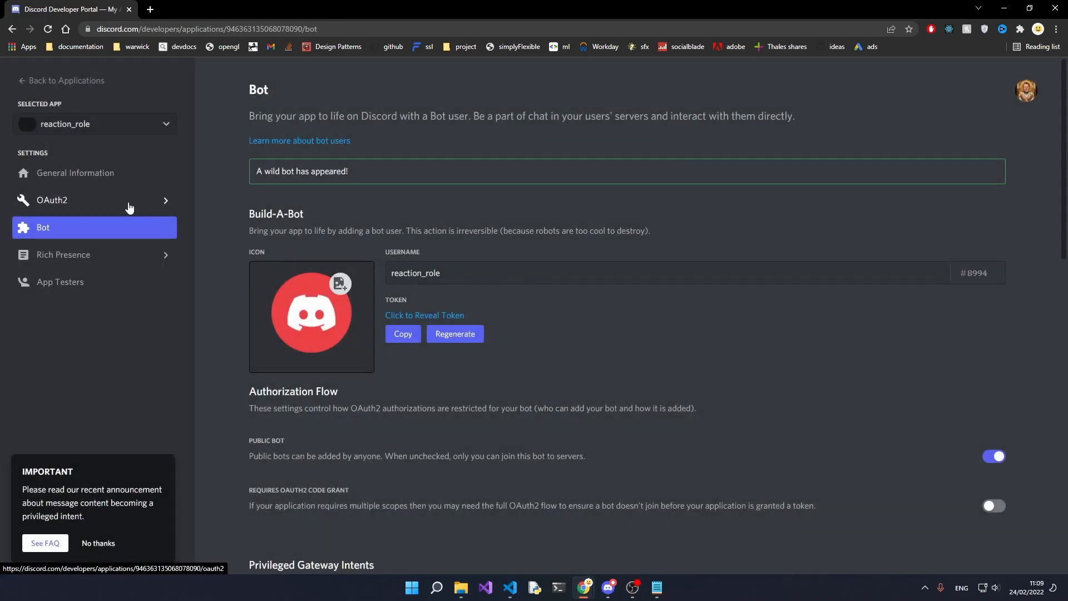
click(52, 199)
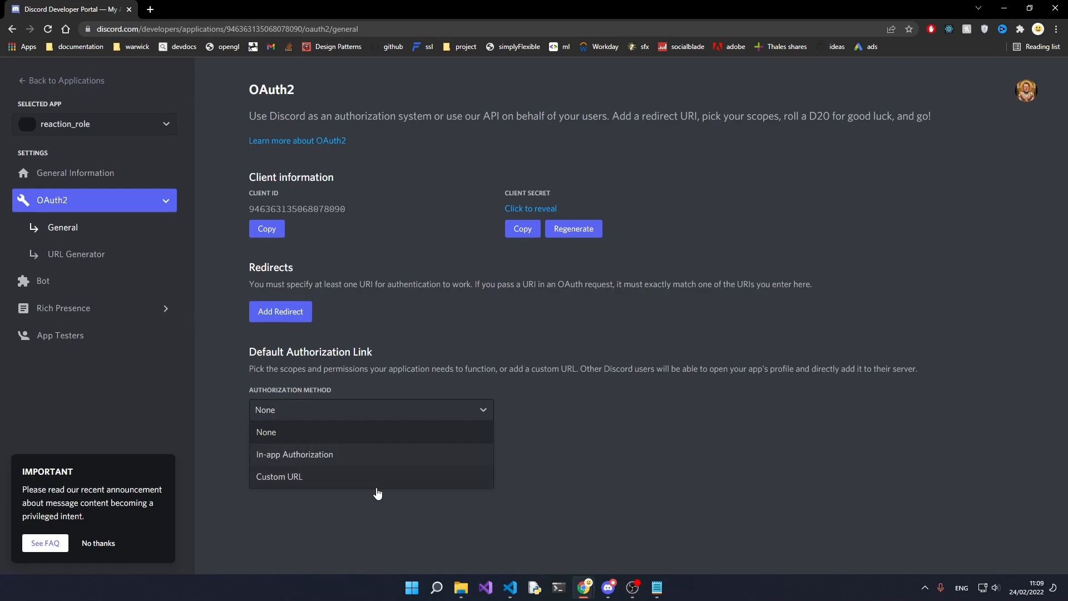
click(294, 454)
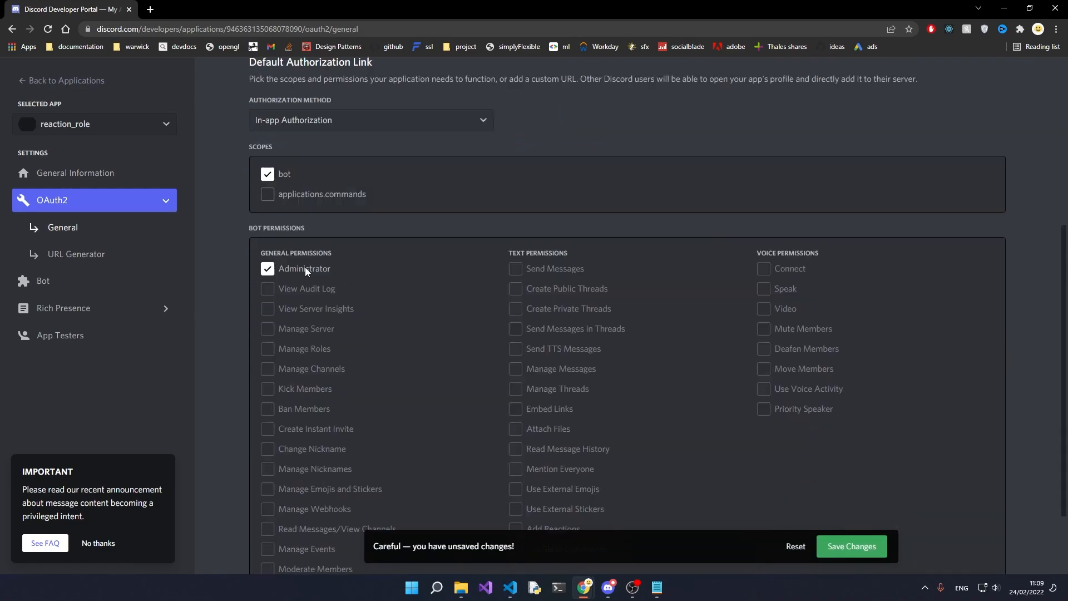
scroll(down, 3)
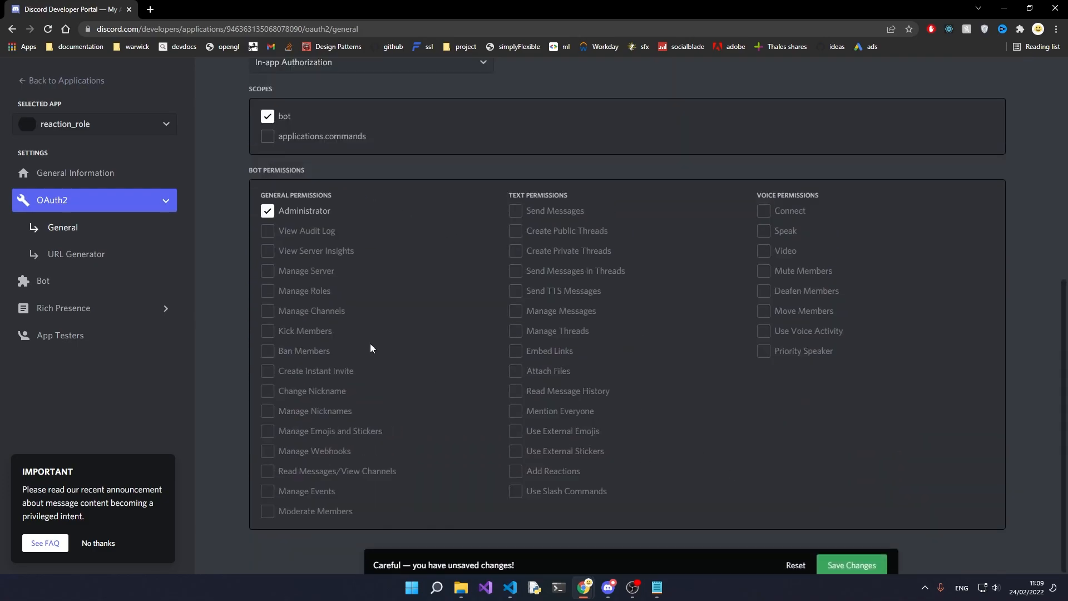
click(77, 253)
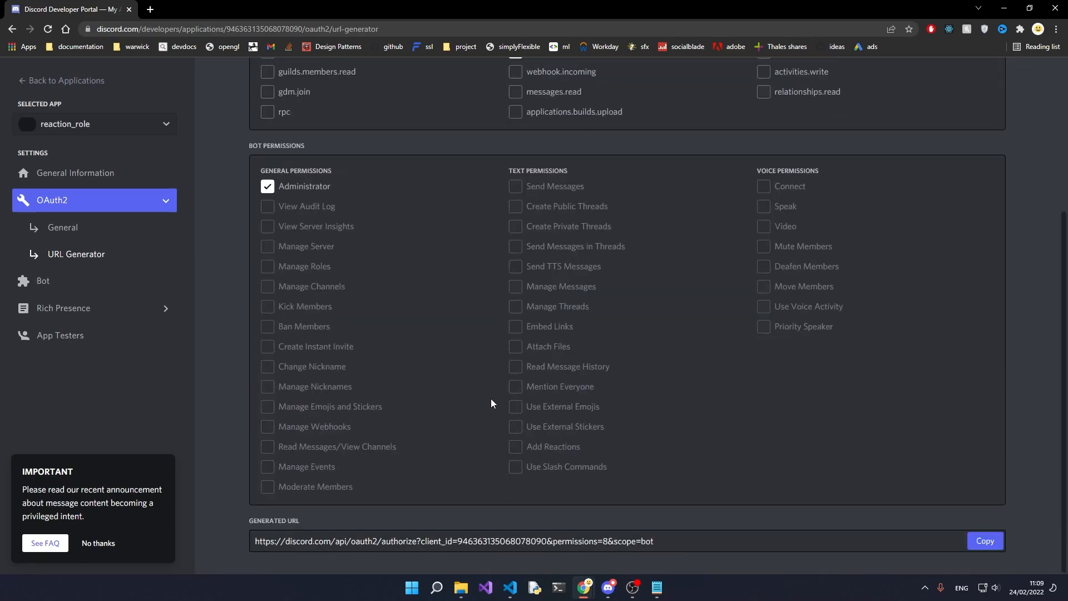
click(281, 9)
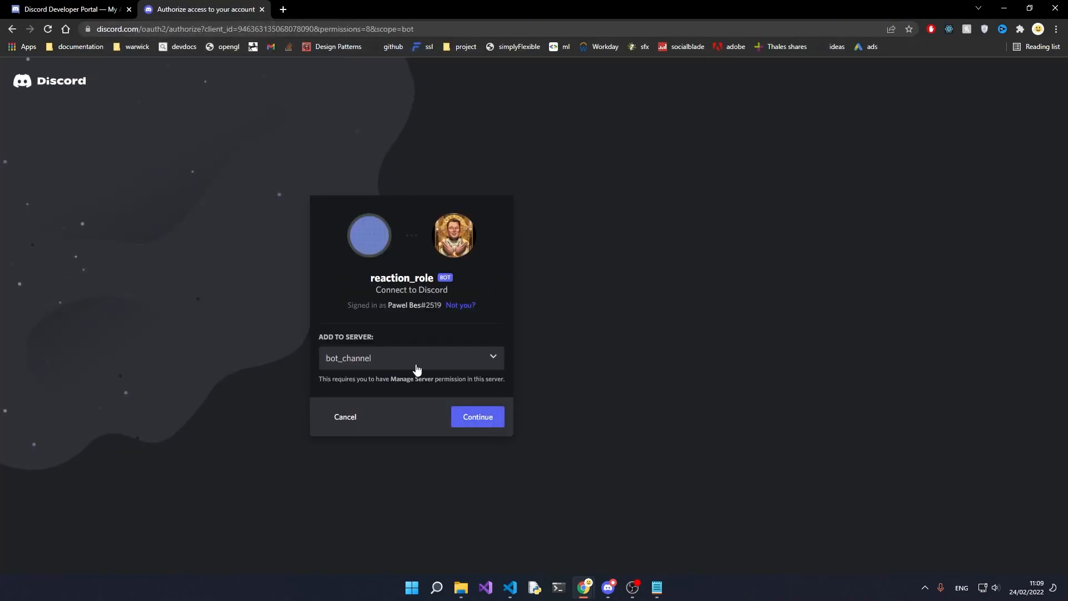
Step: Authorize the bot onto bot_channel with Administrator permission and copy its token
click(477, 416)
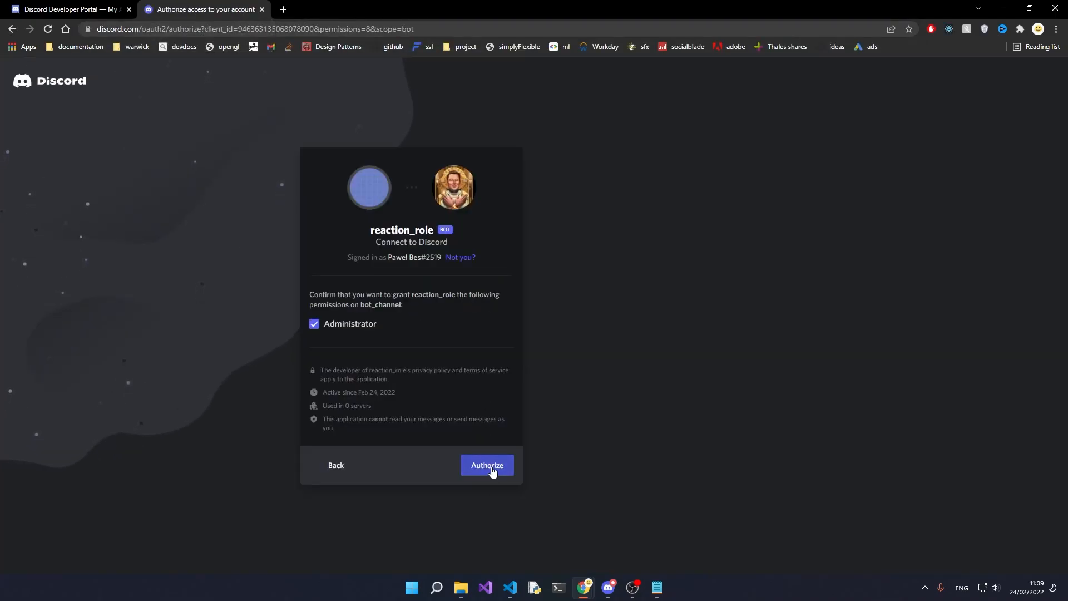
click(486, 465)
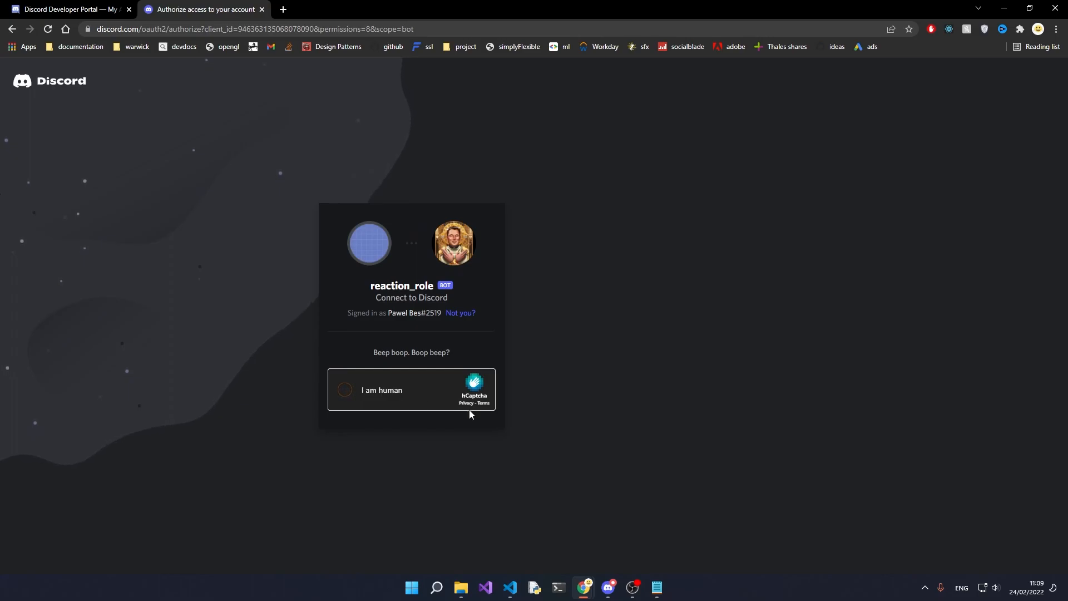
click(68, 9)
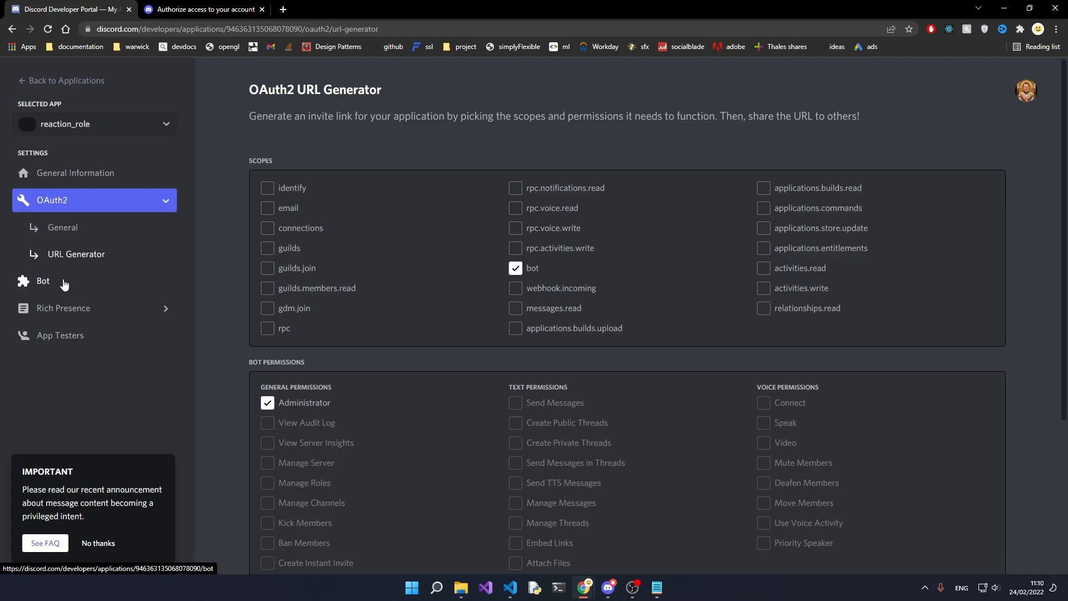
click(43, 281)
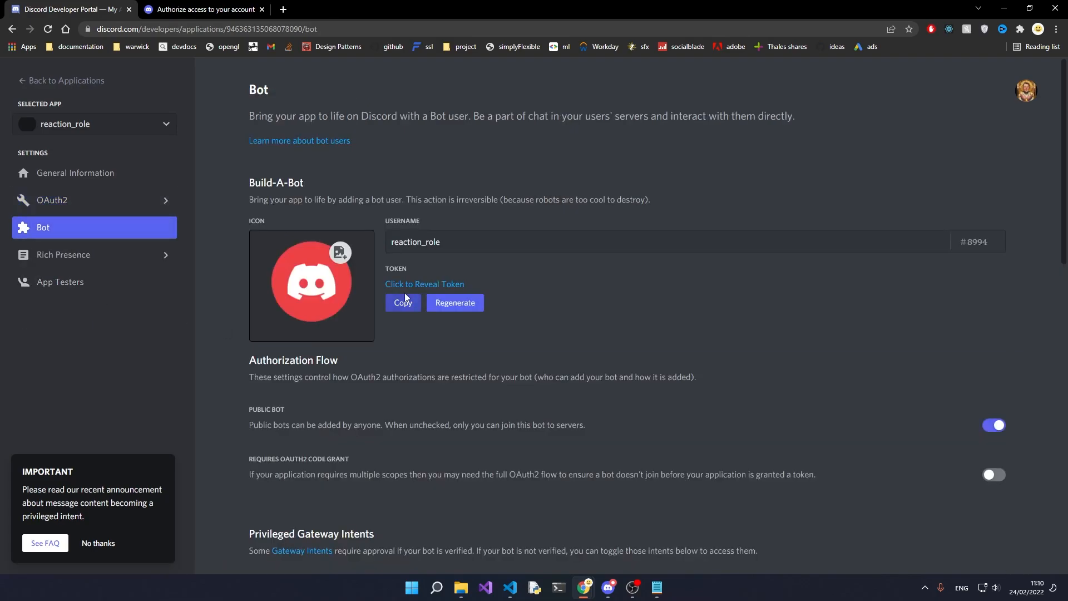
click(508, 587)
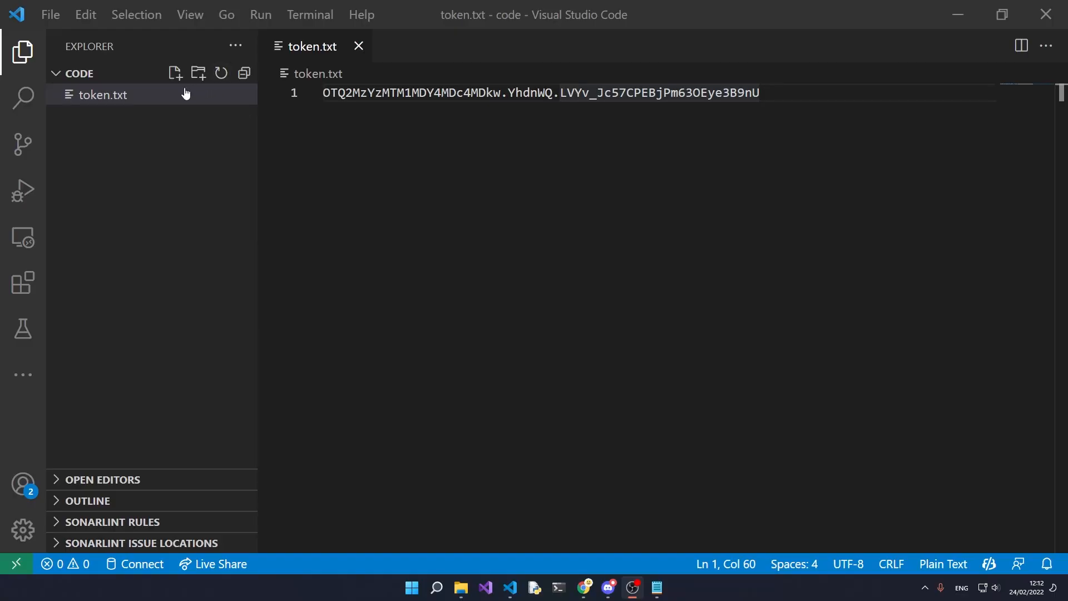
click(175, 73)
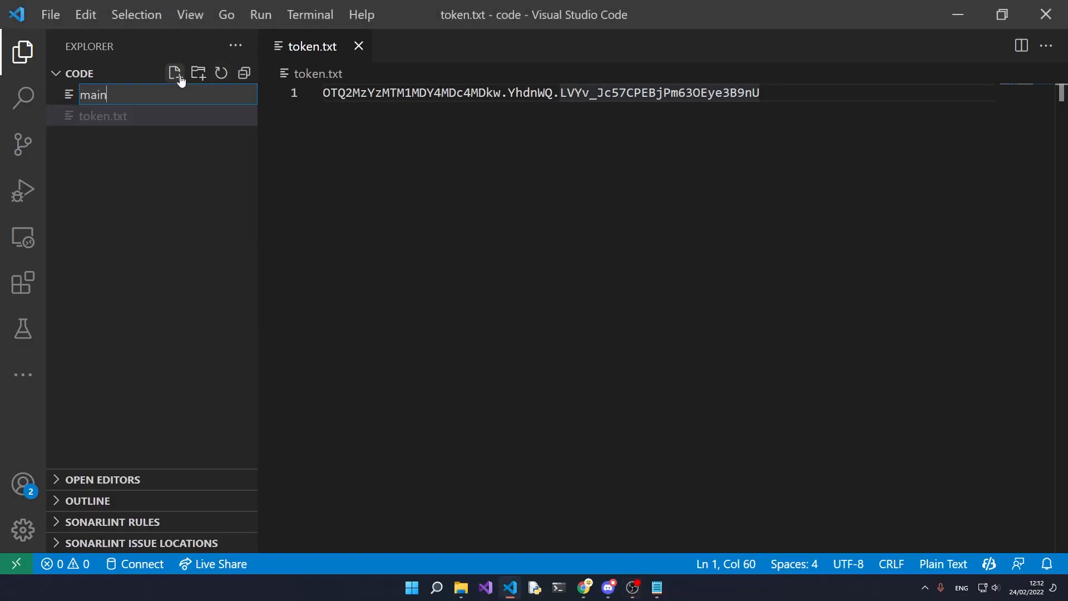
key(Enter)
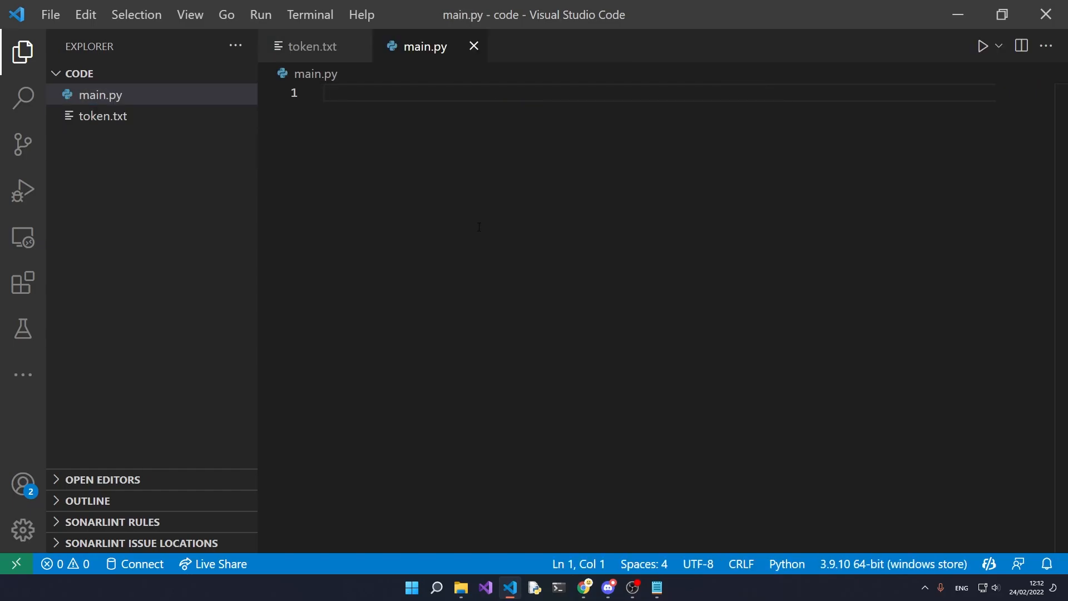
text(import discord)
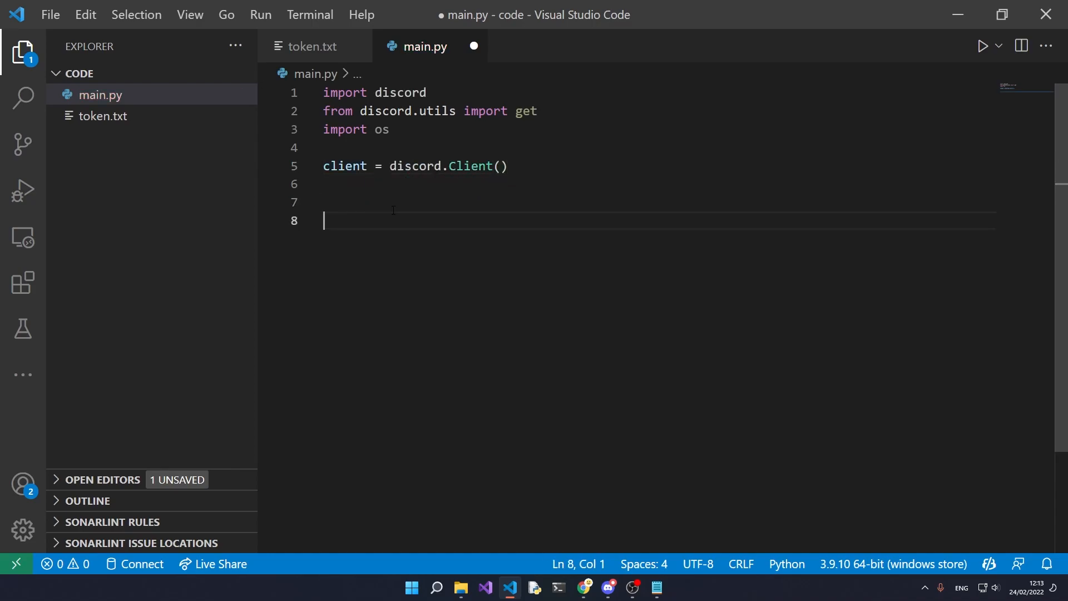
text(@client.event)
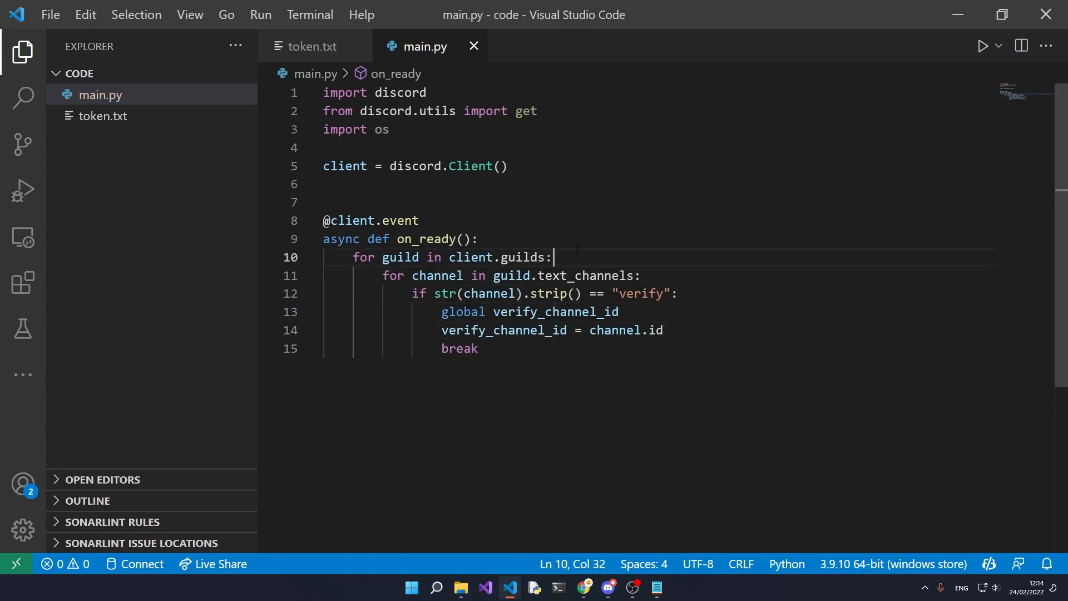
Step: Loop over the guild's text_channels and store the id of the channel named verify
drag(552, 257, 359, 257)
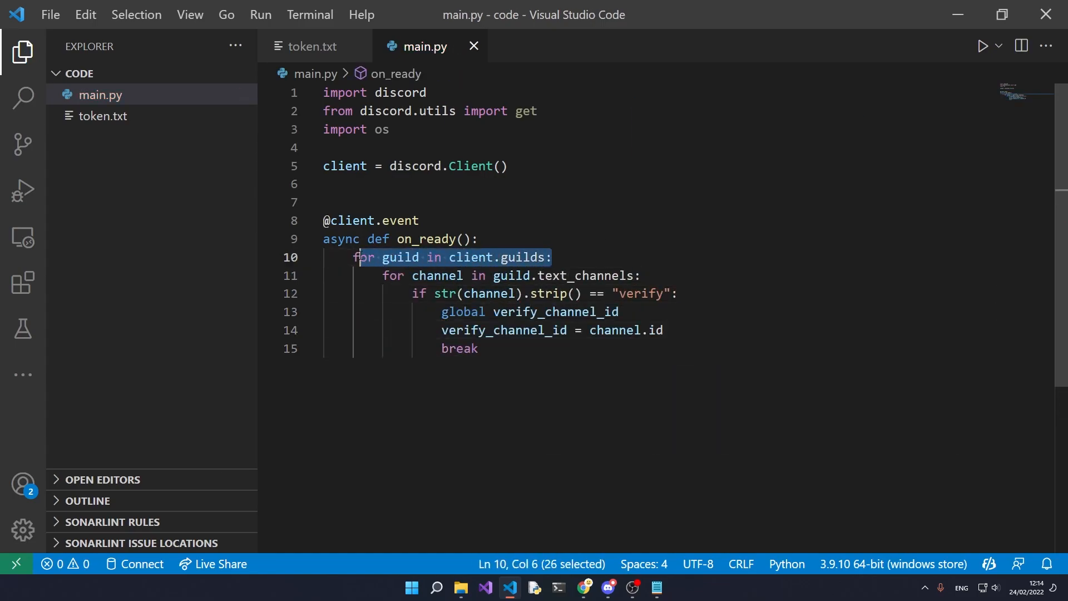
click(584, 275)
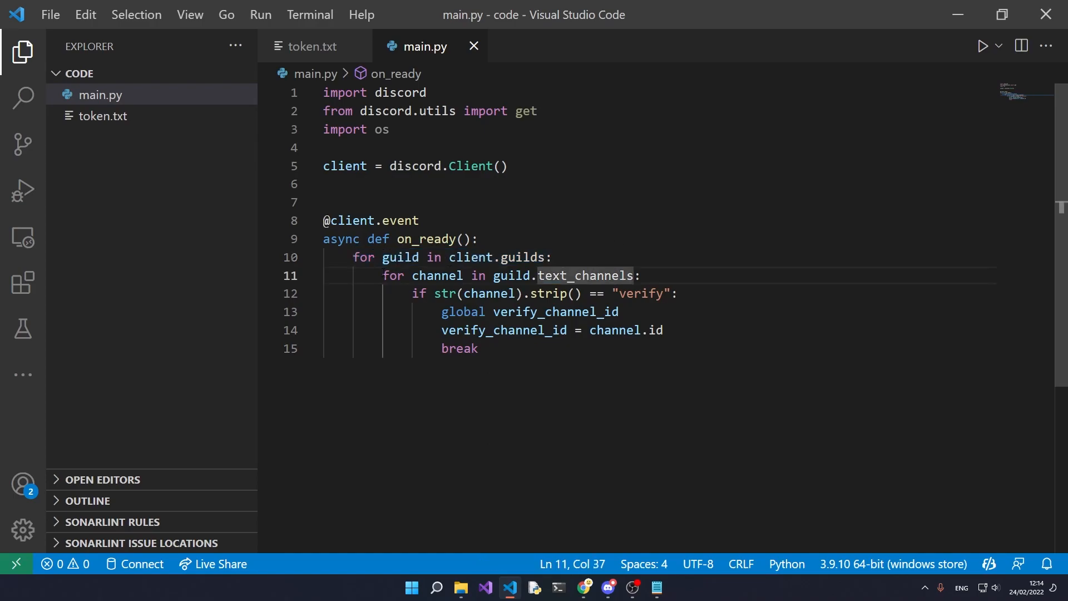
drag(377, 275, 638, 275)
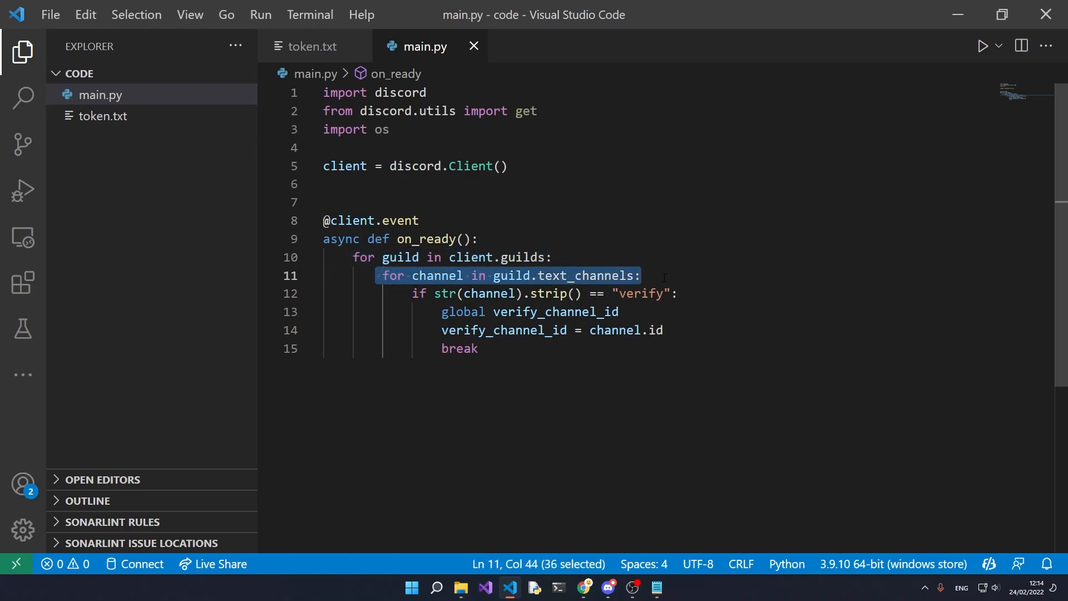
double_click(640, 293)
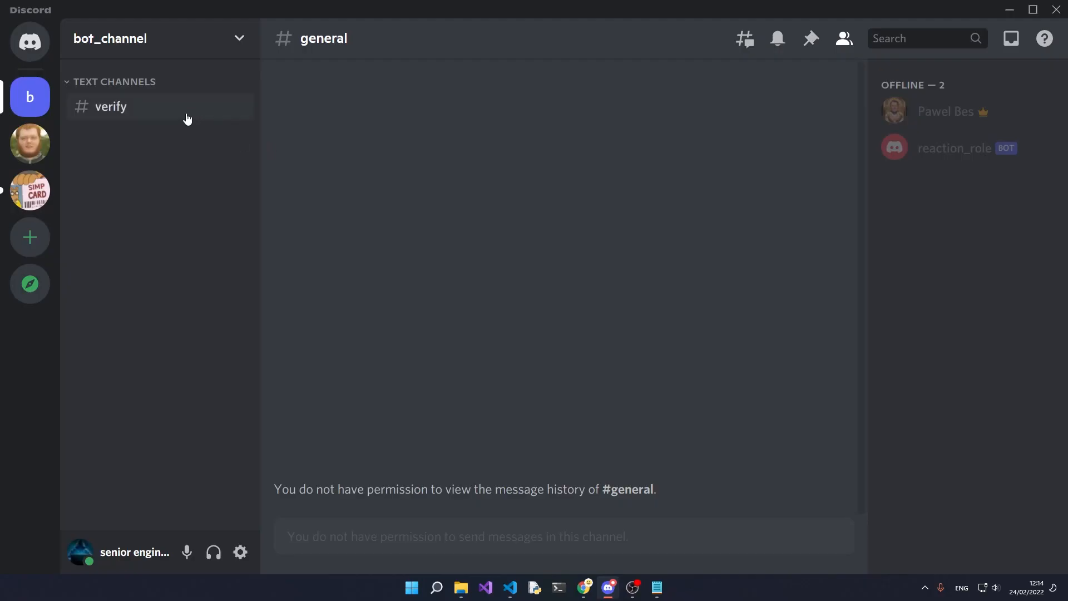
mouse_move(807, 214)
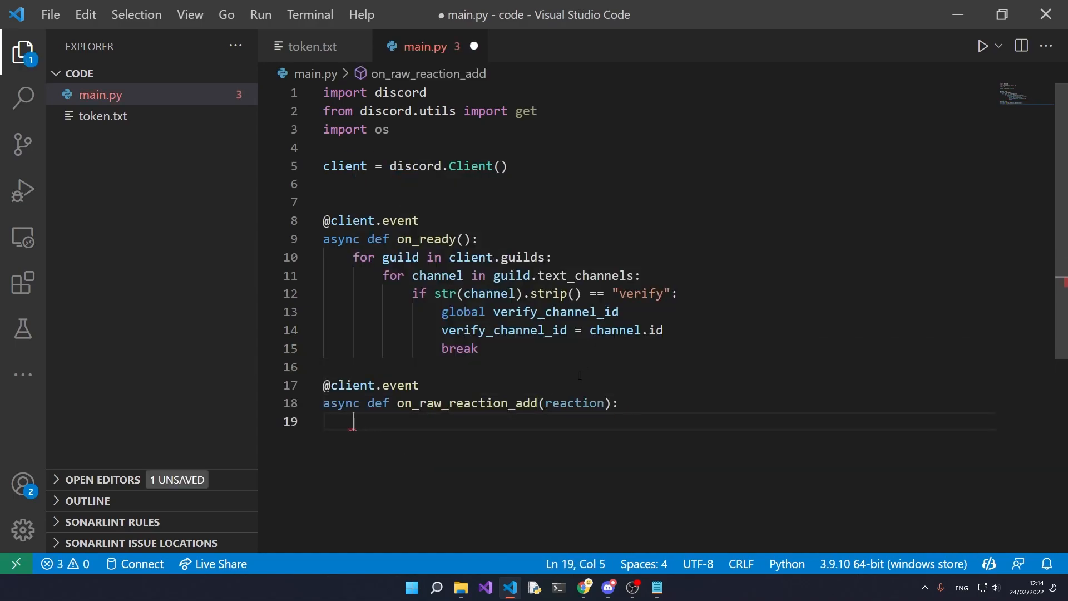
mouse_move(446, 413)
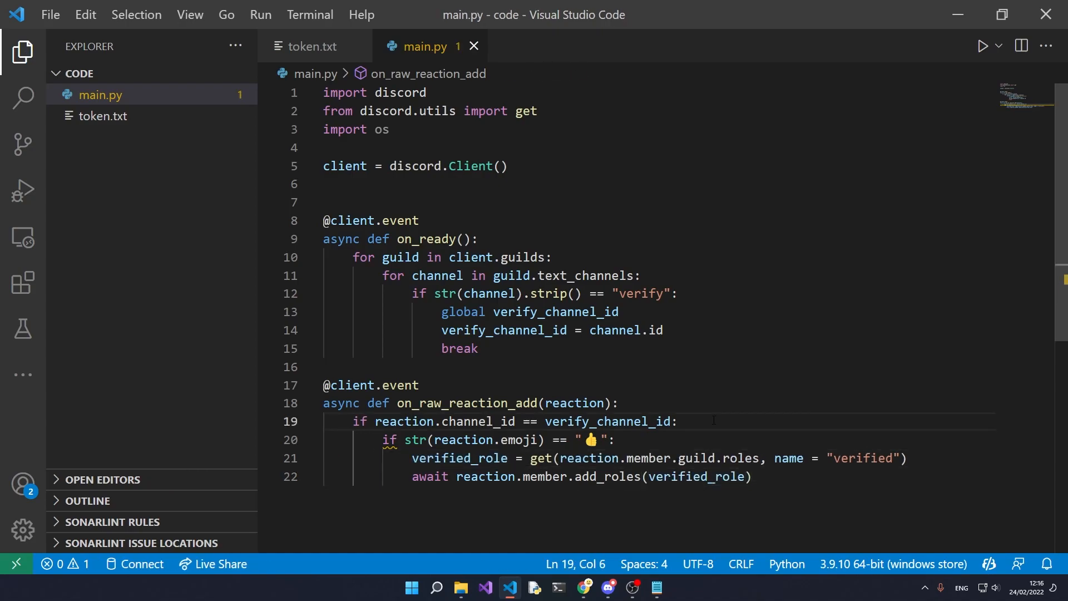
Step: Write on_raw_reaction_add checking channel_id and 👍, granting verified via add_roles, then copy the block
double_click(607, 421)
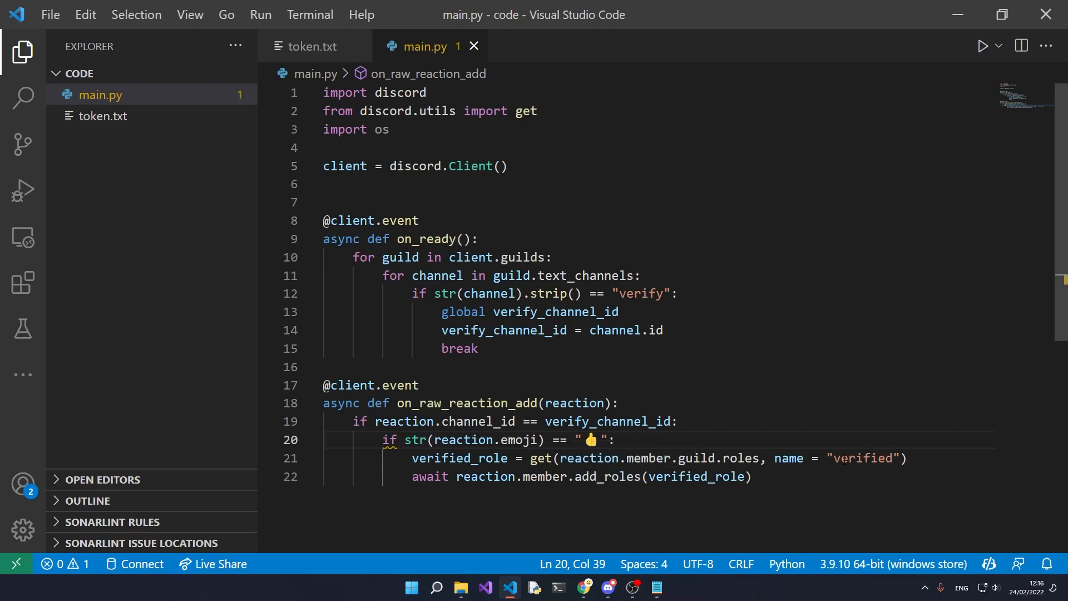
double_click(695, 476)
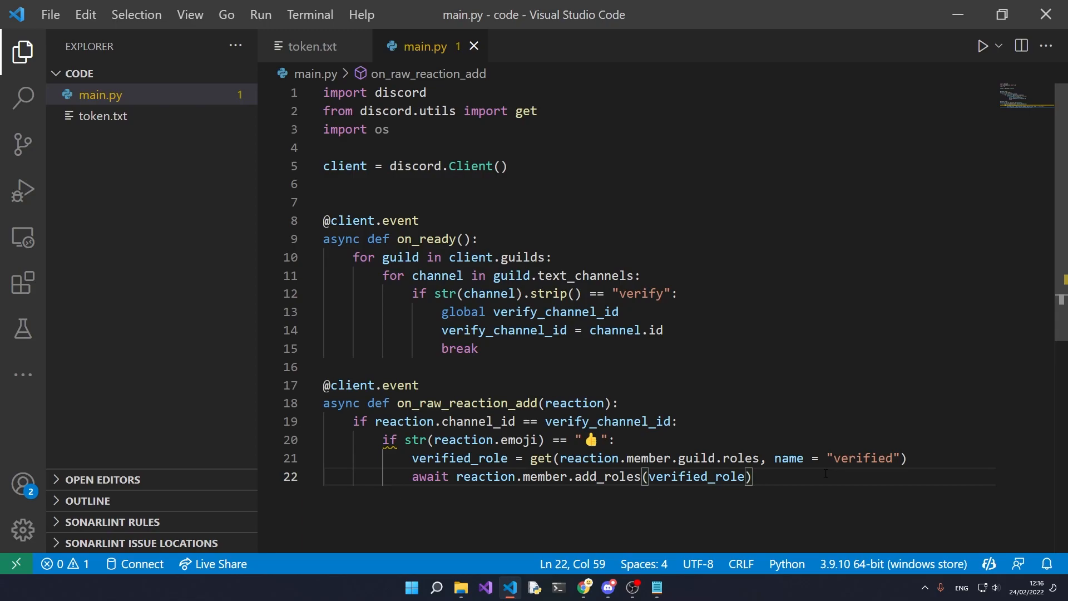
drag(617, 439, 751, 477)
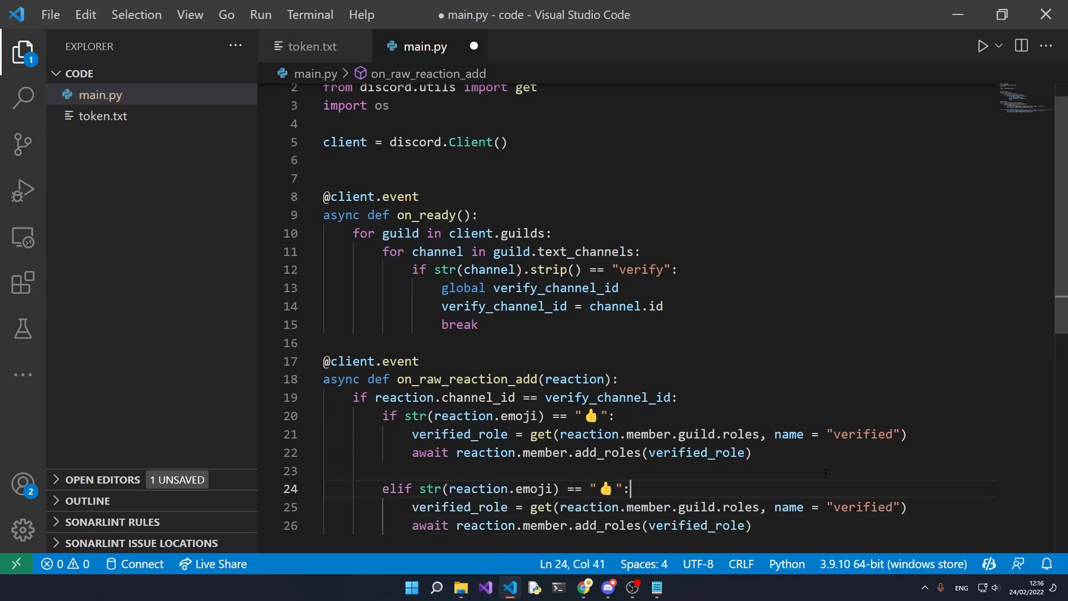
Step: Delete the duplicate elif branch, end with client.run(os.getenv("TOKEN")) and save main.py
key(Backspace)
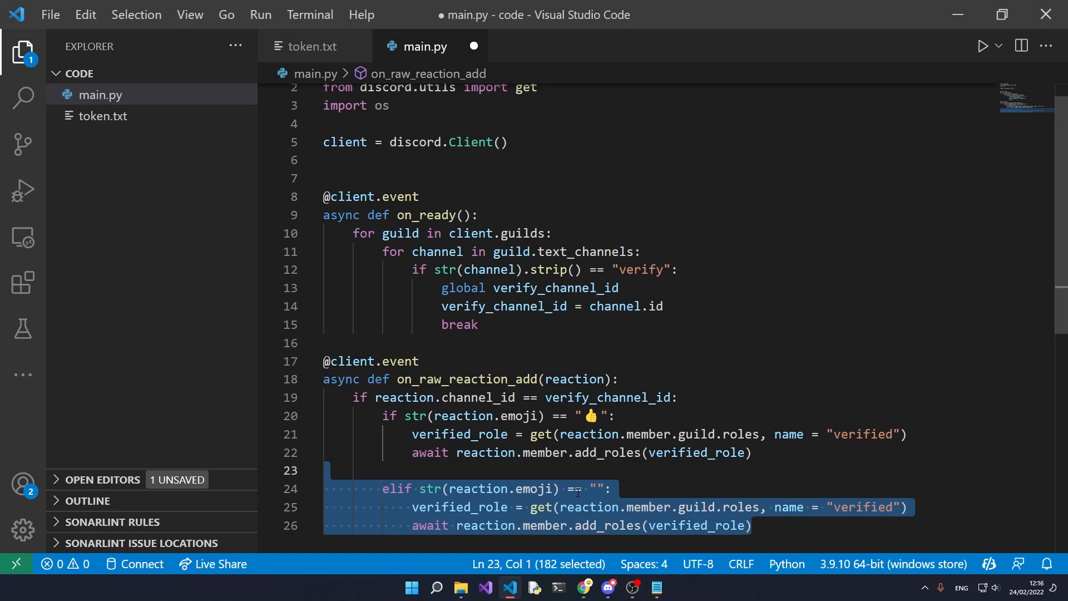
key(Delete)
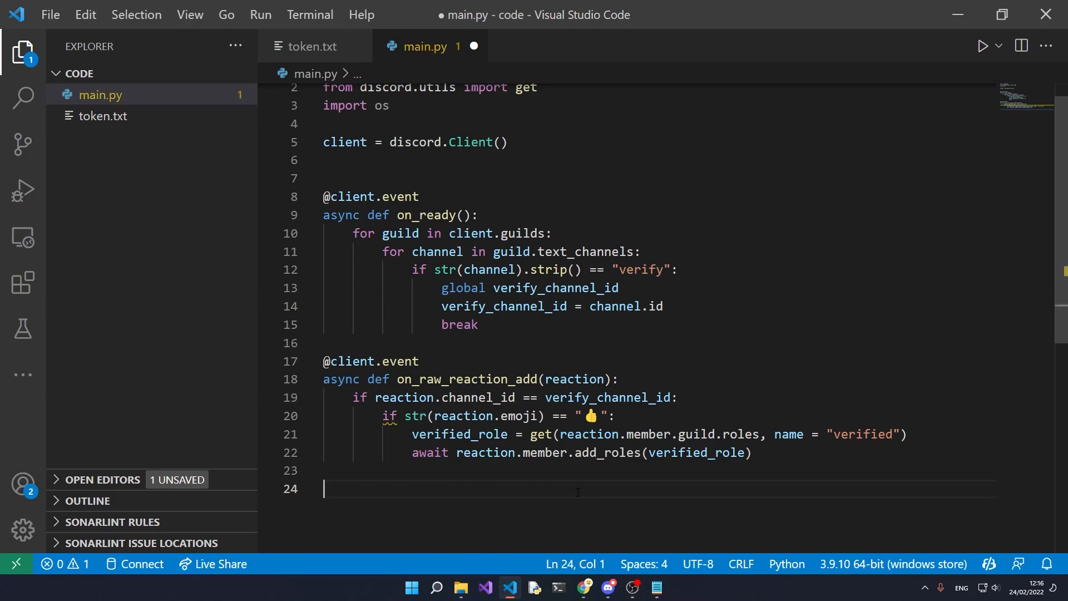
text(client.run(os.getenv("TOKEN)
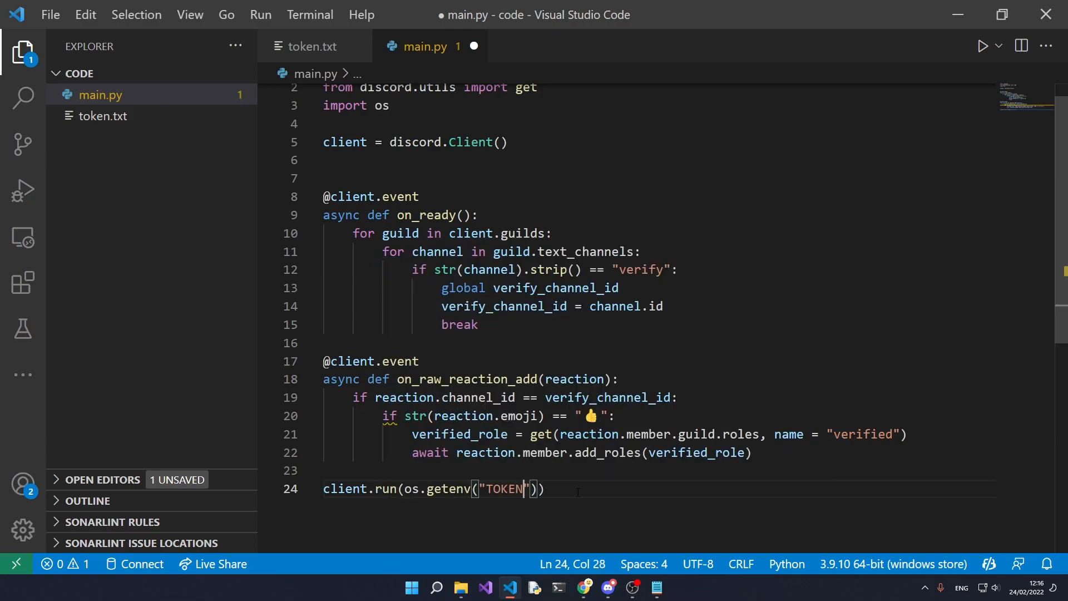
key(ctrl+s)
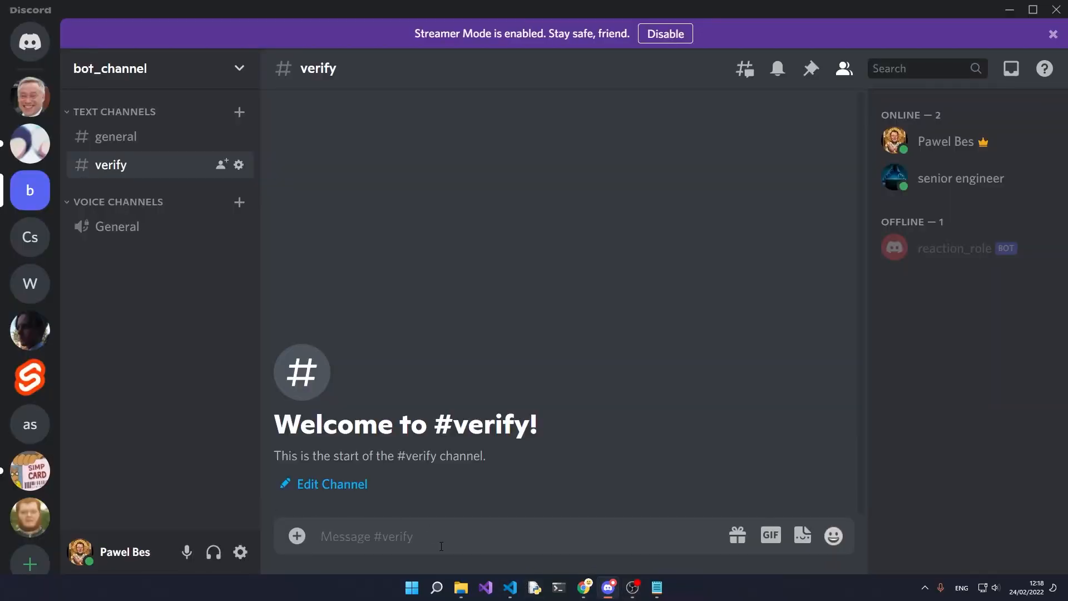
Step: Send a welcome message in the #verify channel
text(Wel)
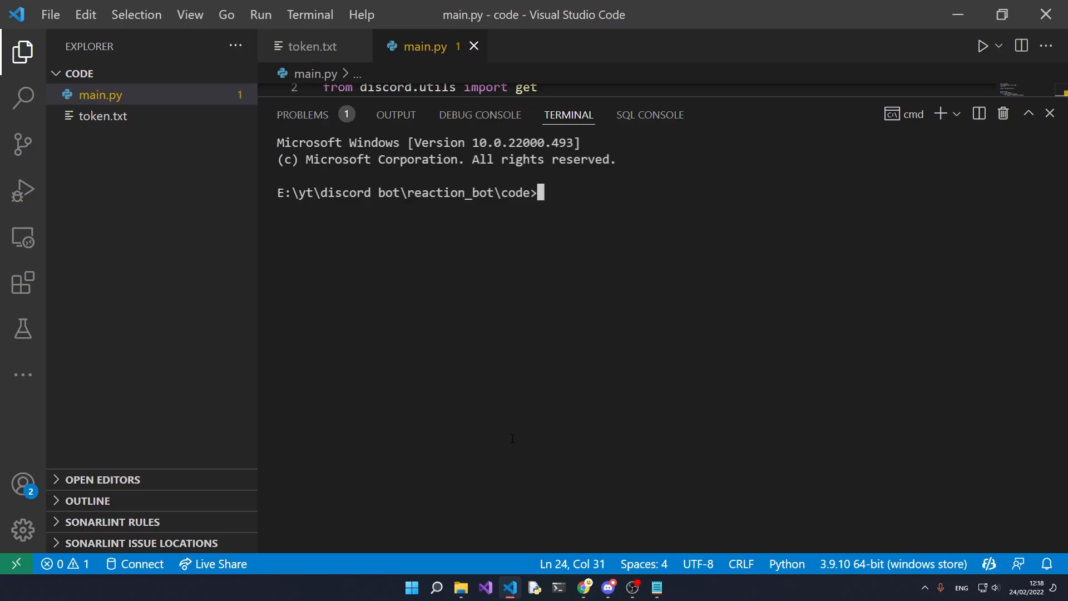
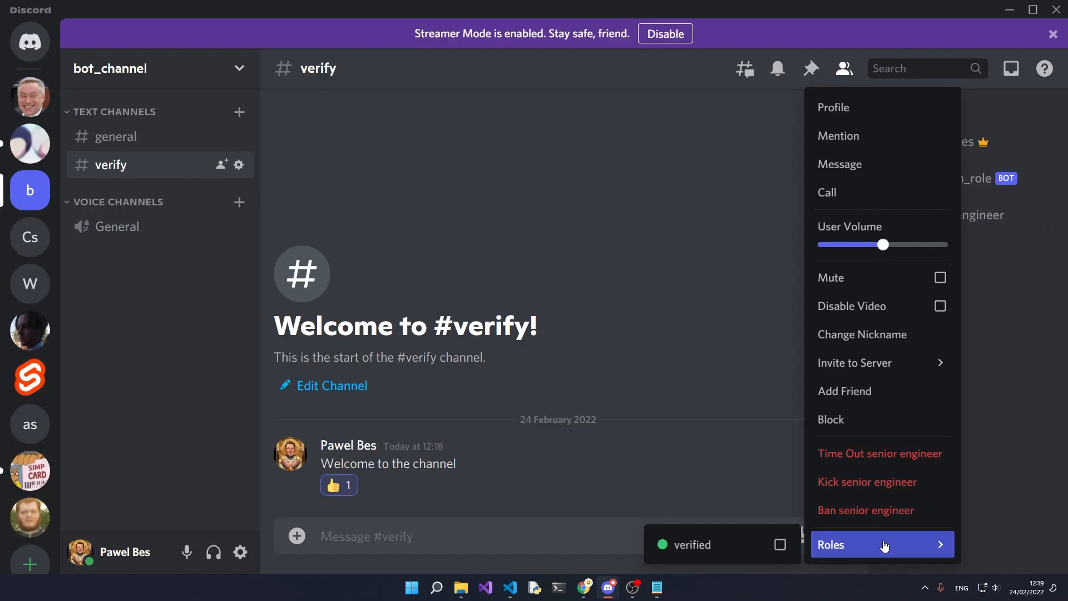
Step: Run SET TOKEN= with the bot token, then start the bot with python main.py
mouse_move(856, 552)
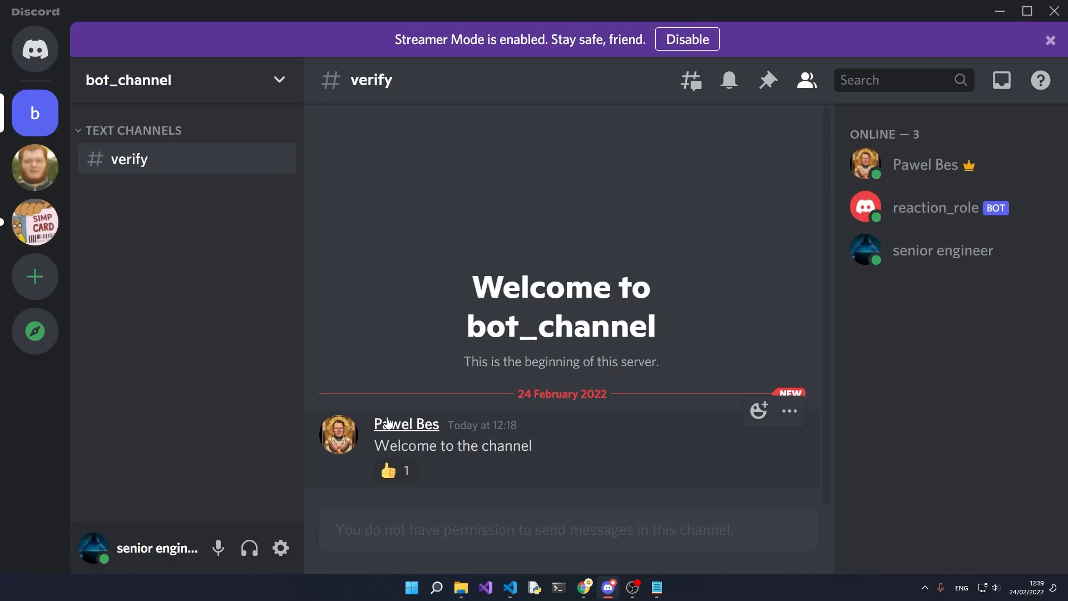
Step: From the test account, thumbs-up the #verify welcome message and enter the unlocked #general channel
click(394, 469)
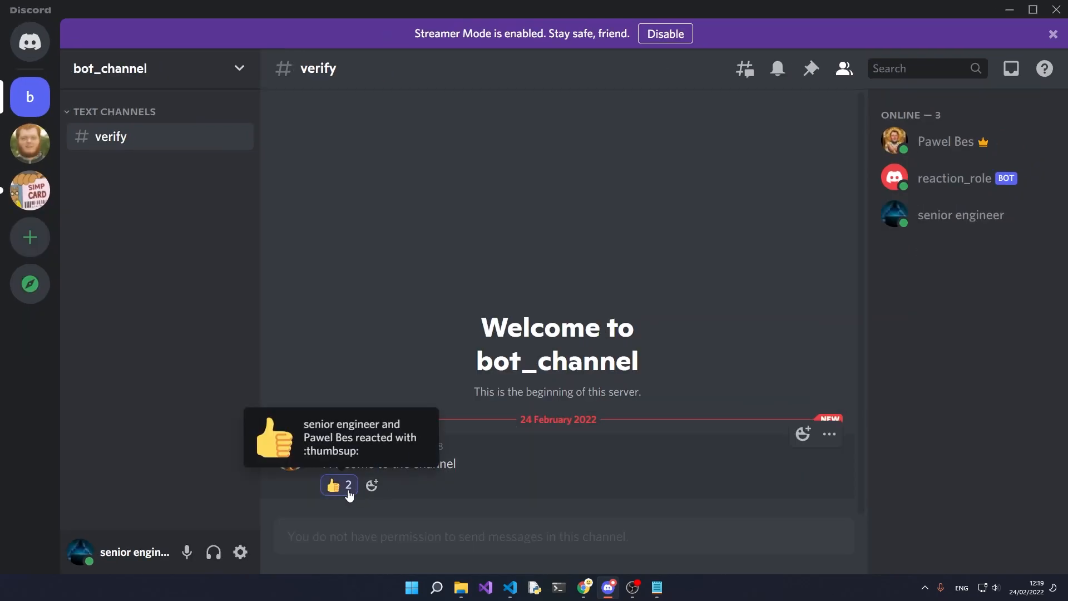
click(115, 136)
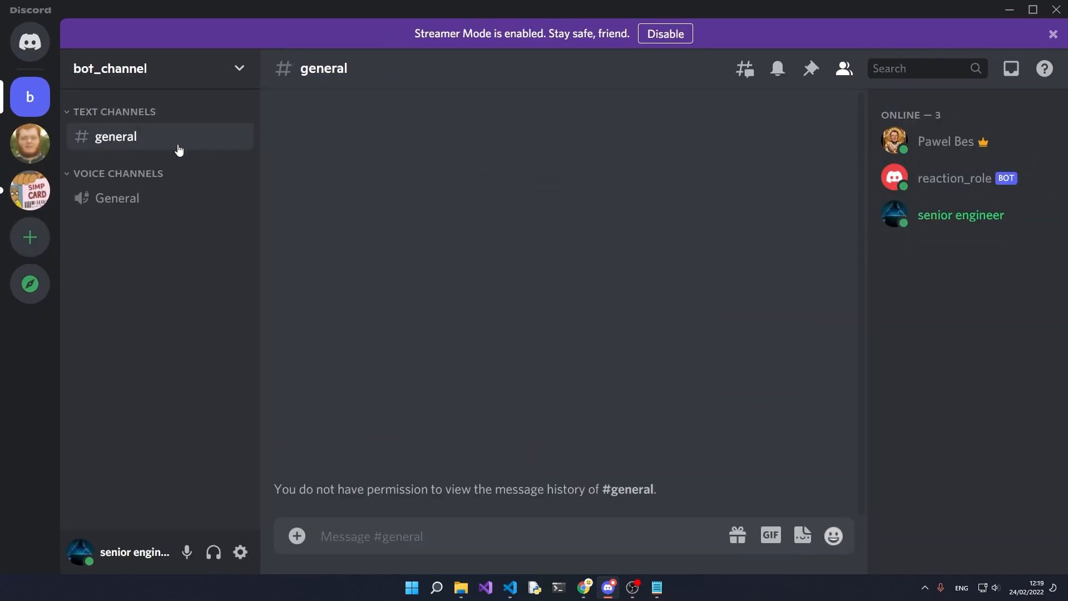
click(485, 587)
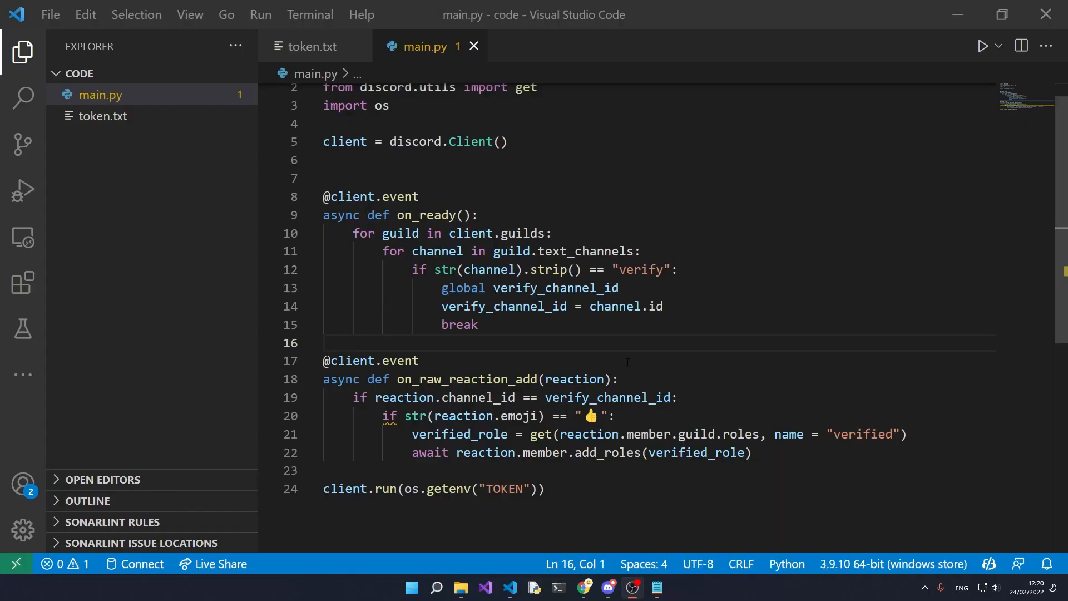
double_click(442, 269)
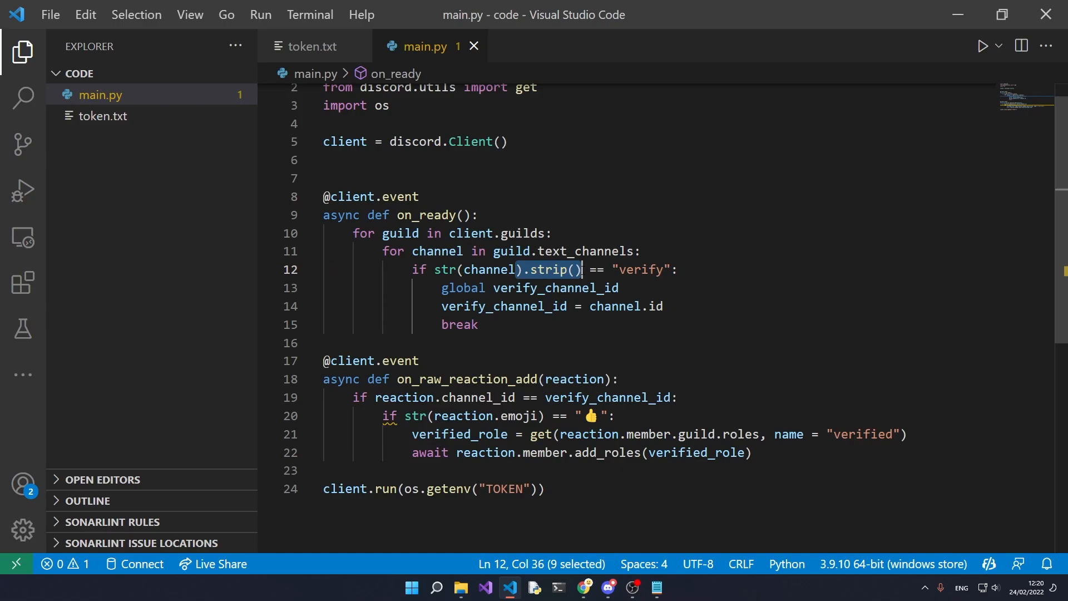
double_click(638, 269)
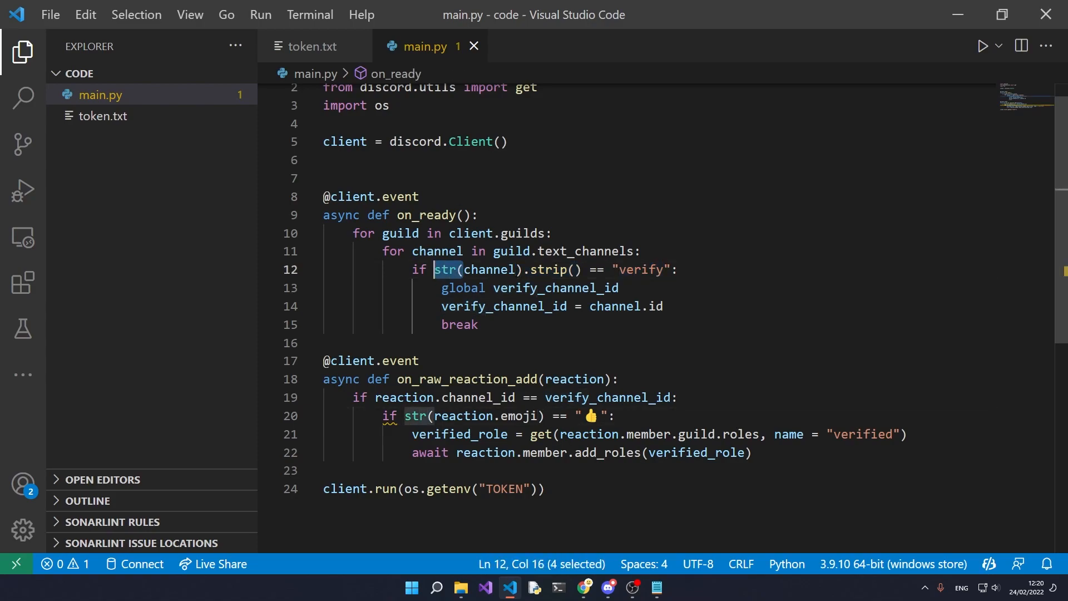
click(608, 587)
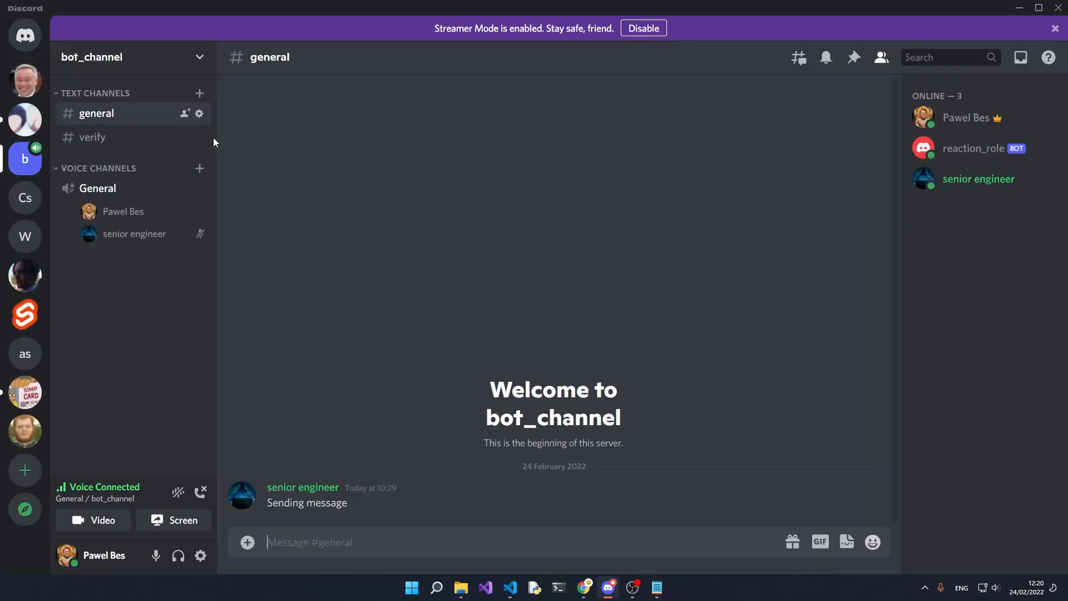
click(91, 57)
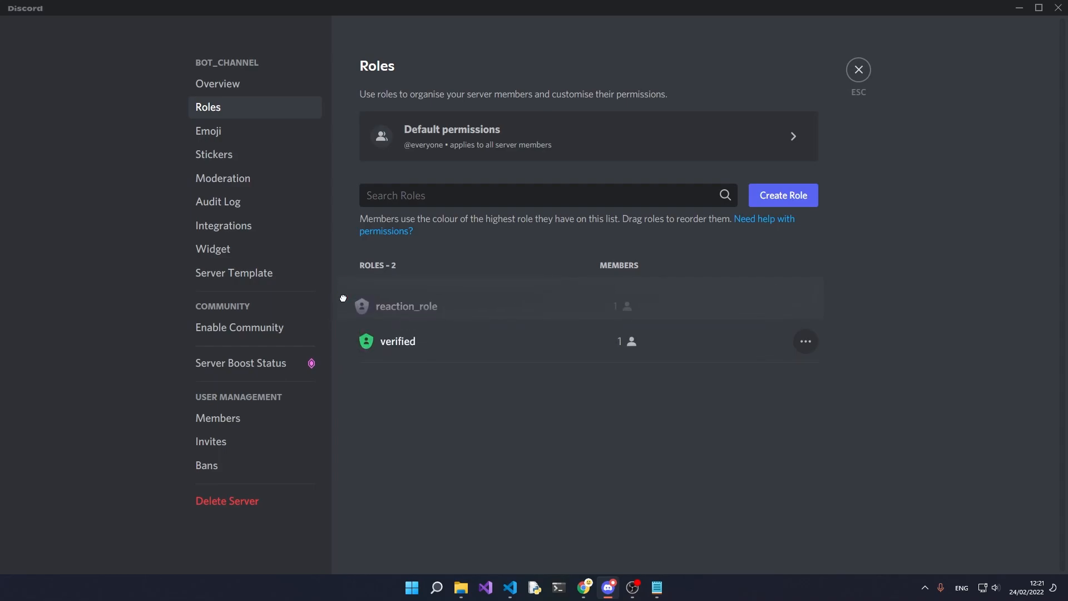
click(857, 69)
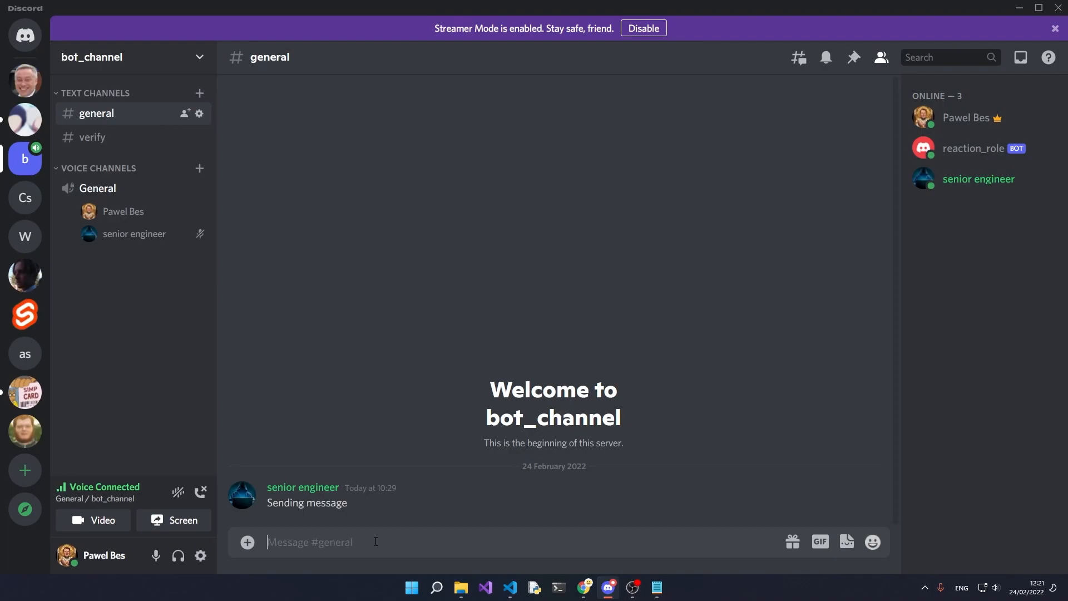